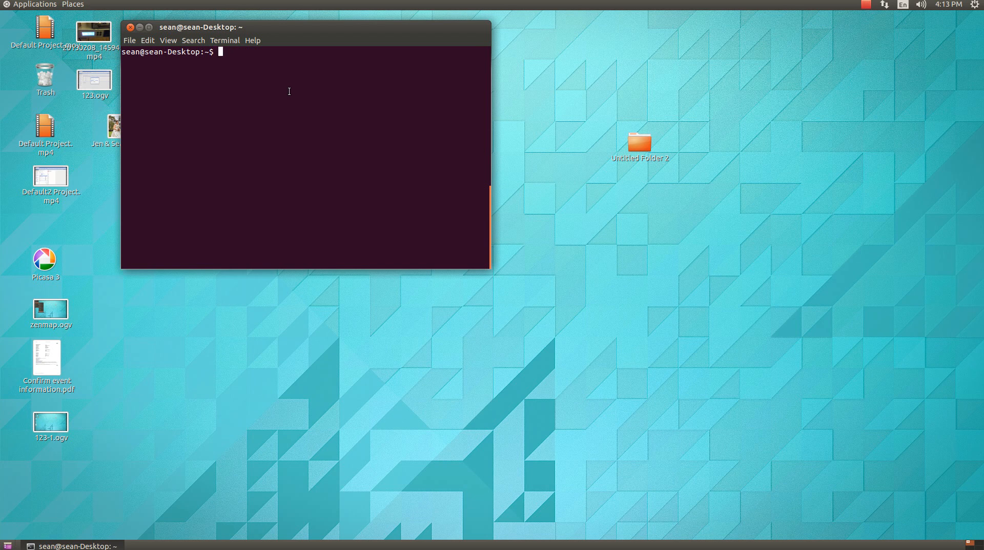
mouse_move(300, 88)
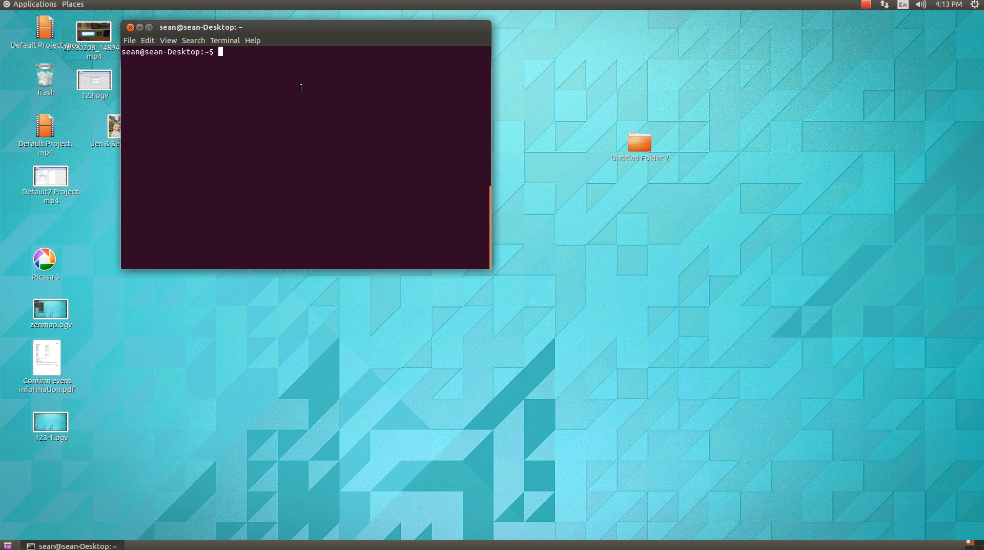
Step: Run sudo apt-get install gufw; it reports gufw is already the newest version
type("gufw")
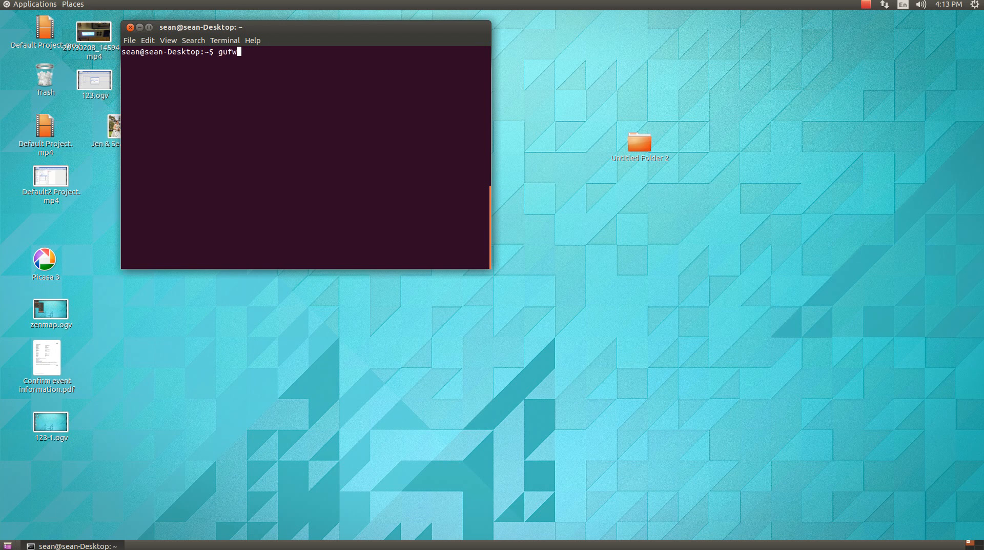
type("sudo apt-get install gufw")
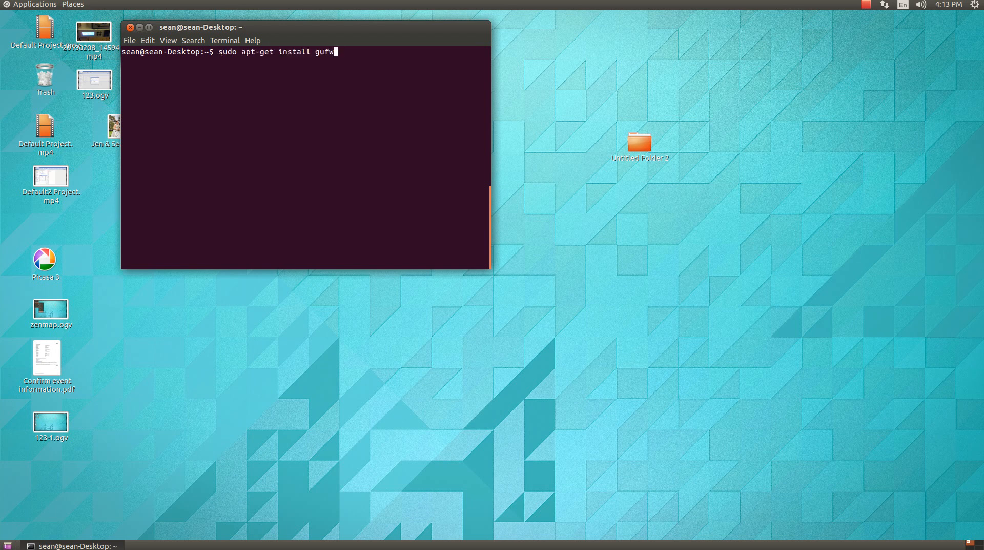
key("Return")
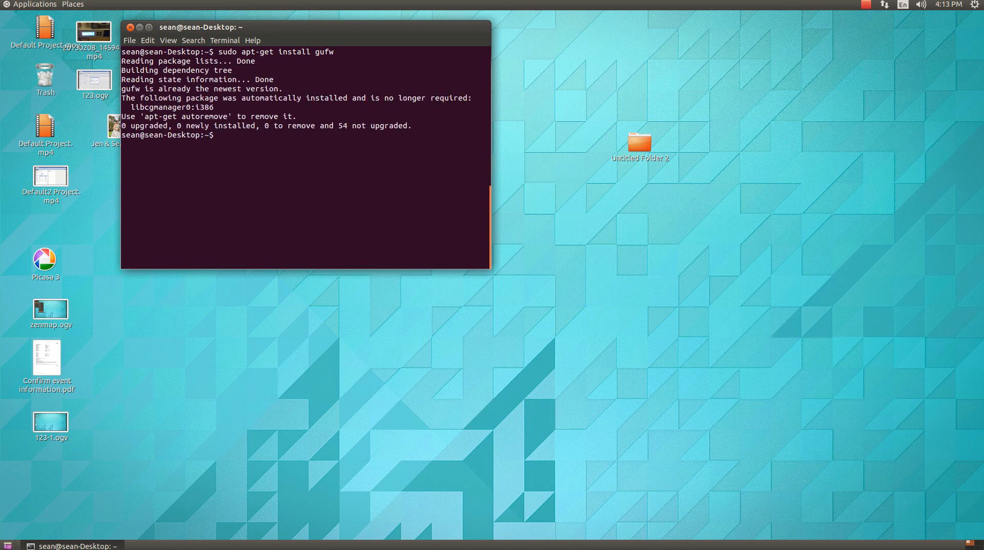
key("Return")
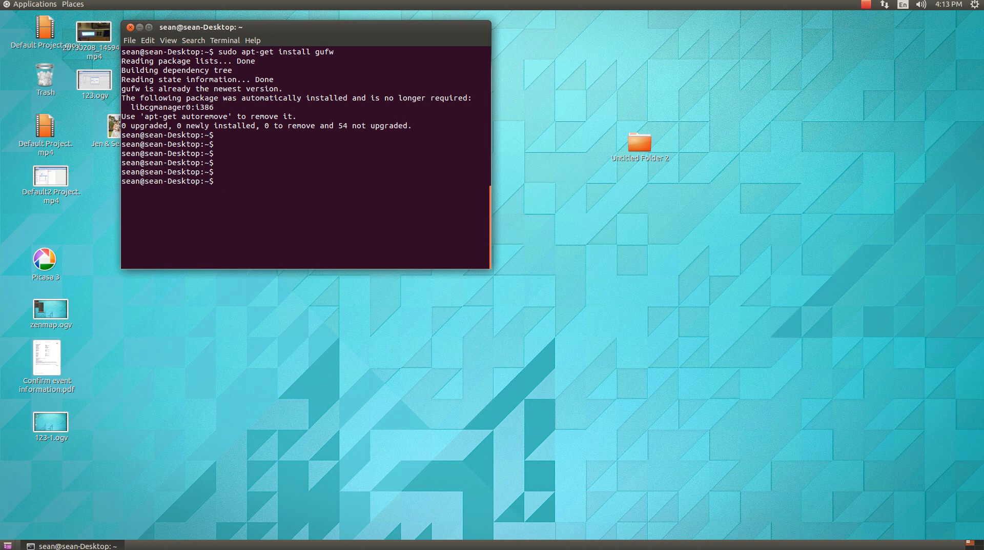
Step: Run sudo ufw status and find the firewall inactive
type("s")
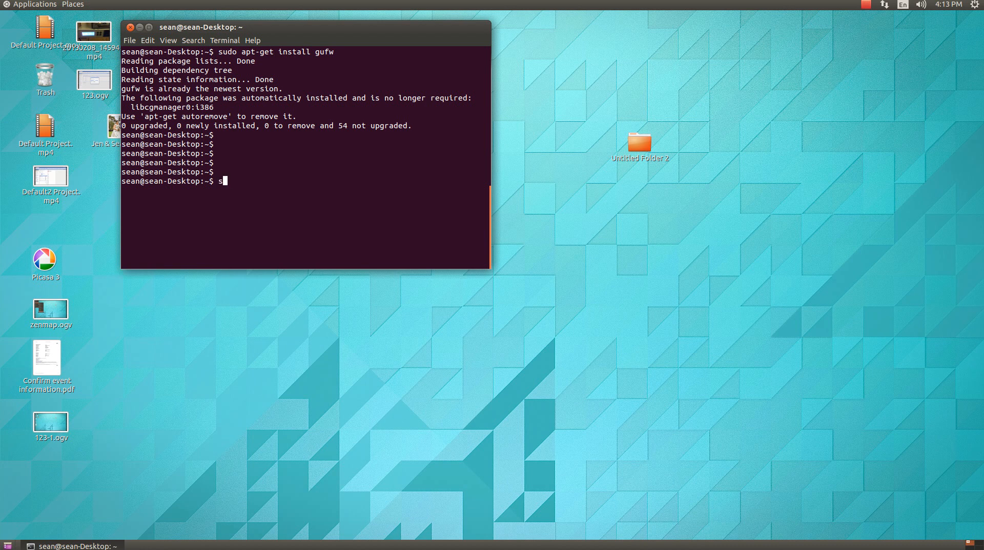
type("udo")
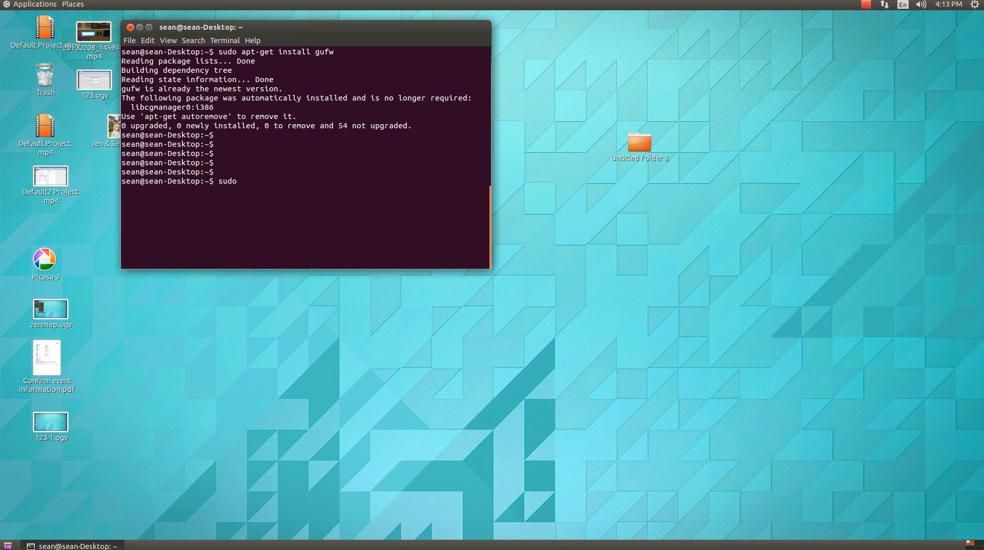
type("ufw")
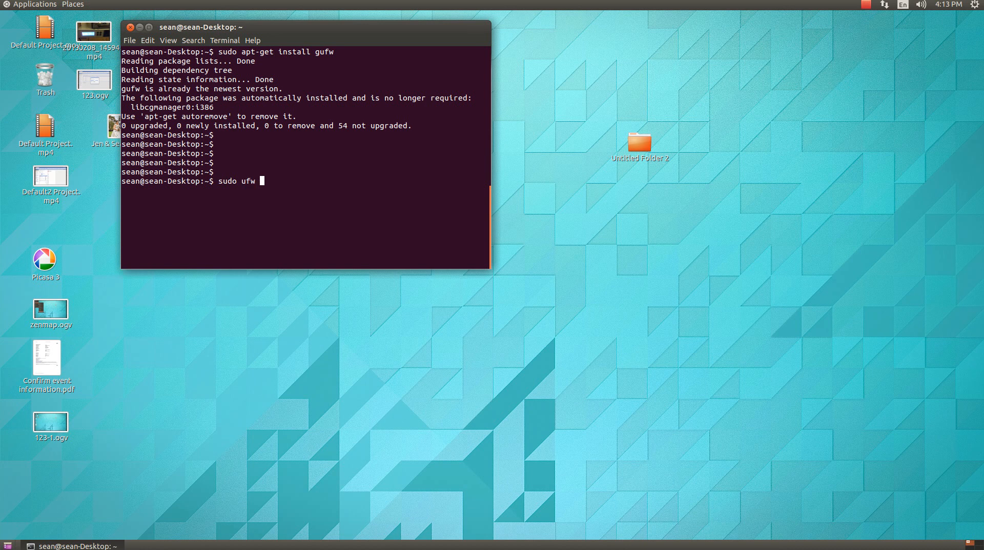
type("stat")
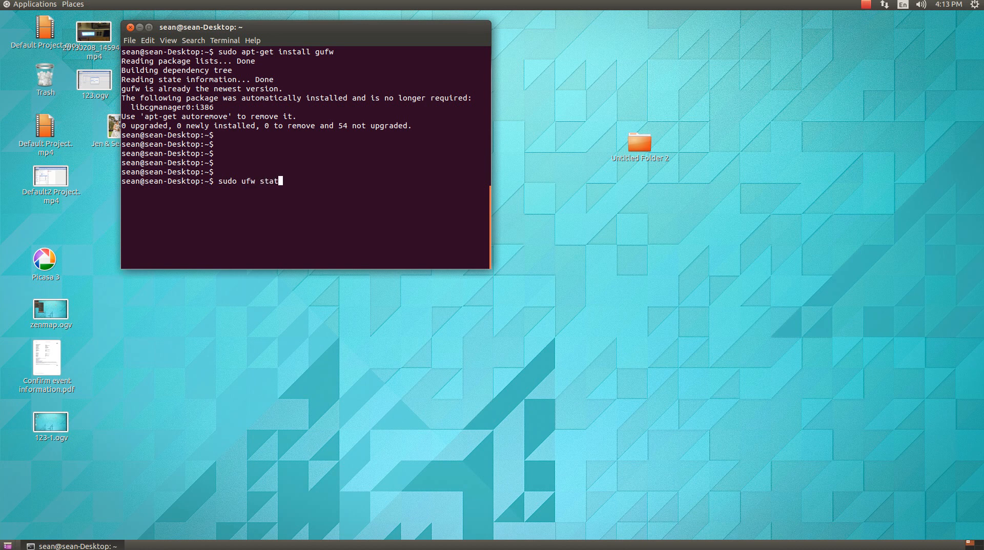
key("Return")
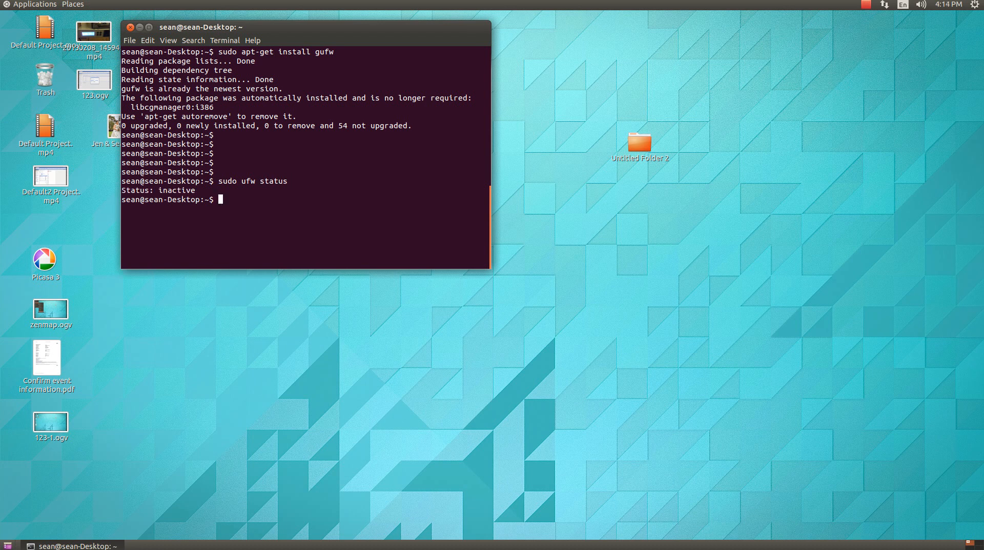
key("Return")
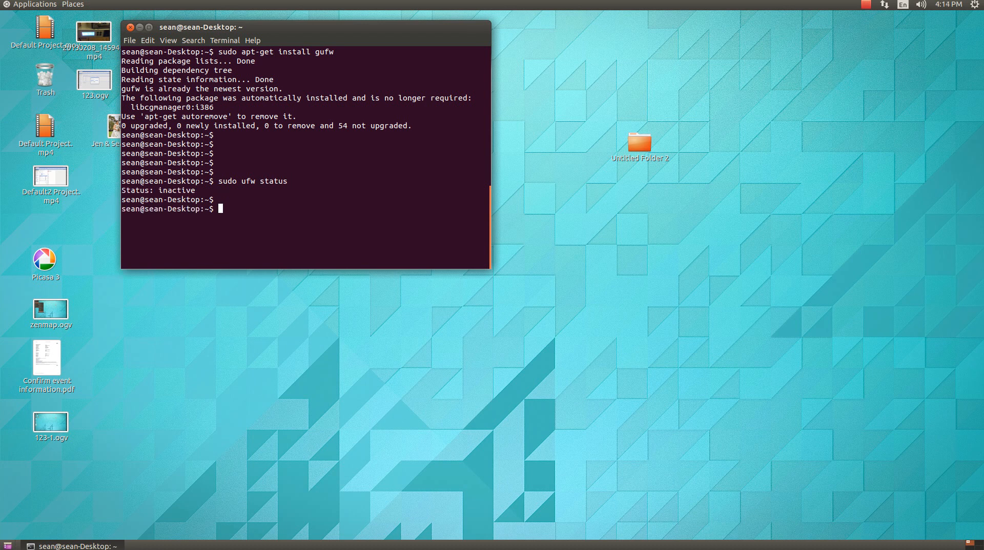
Step: Run sudo ufw enable so the firewall is active and enabled at startup
type("sudo ufw st")
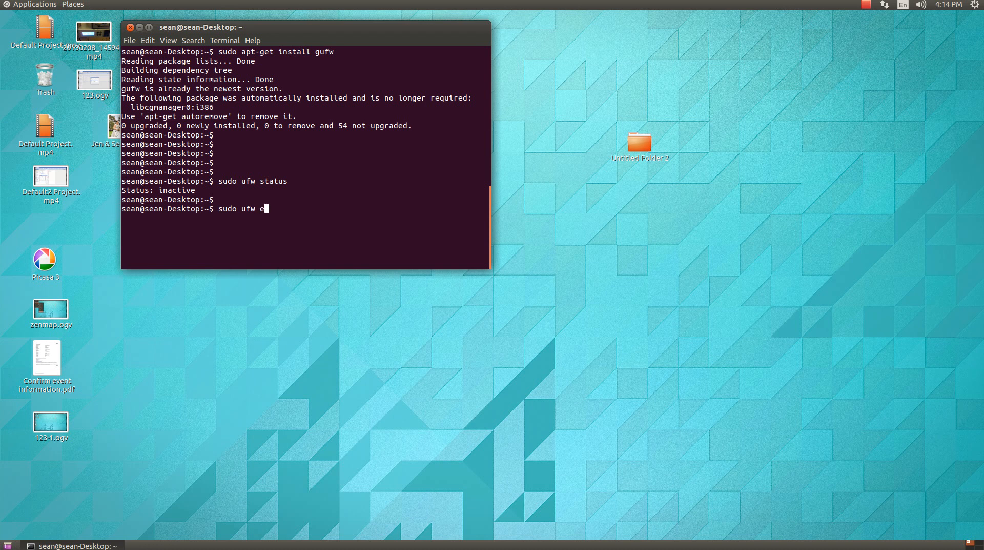
type("nable")
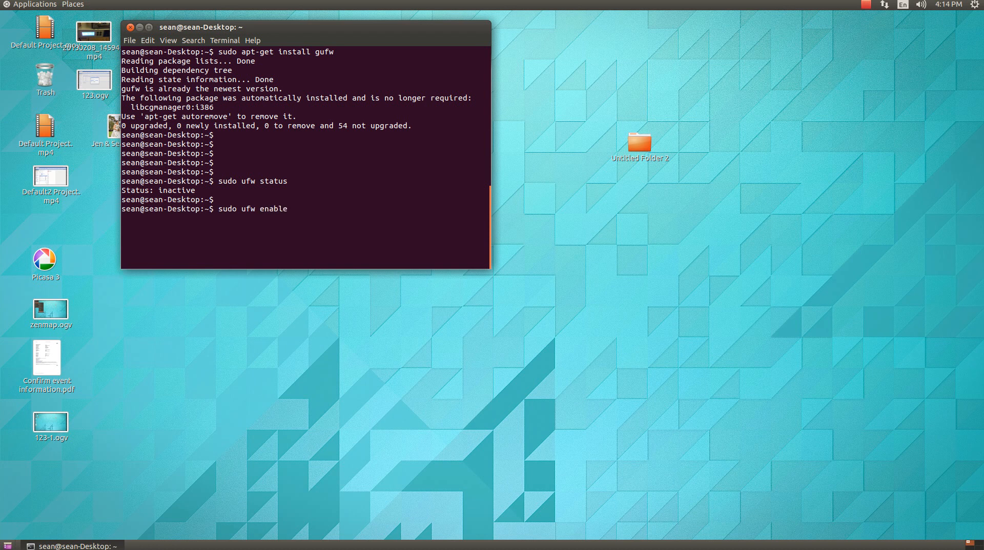
key("Return")
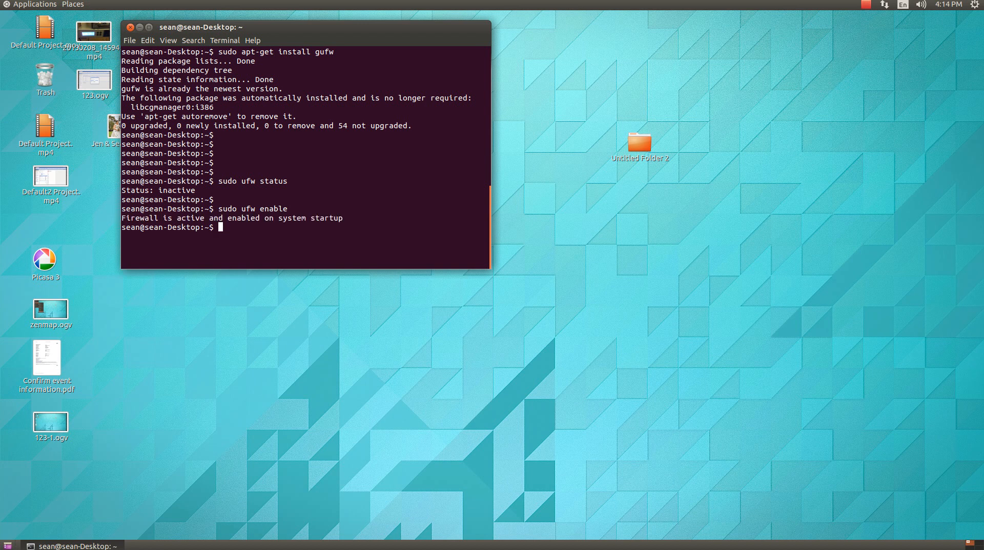
key("Return")
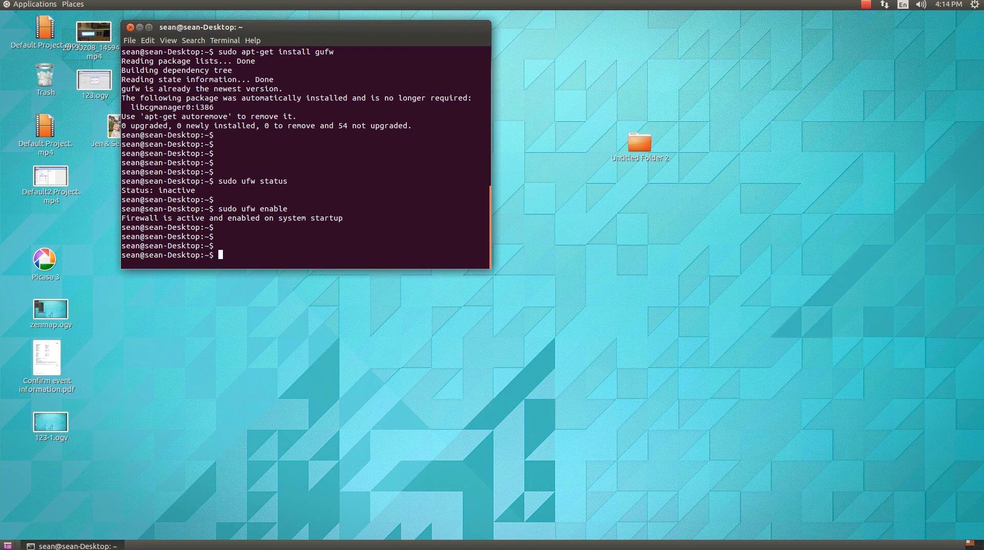
key("Return")
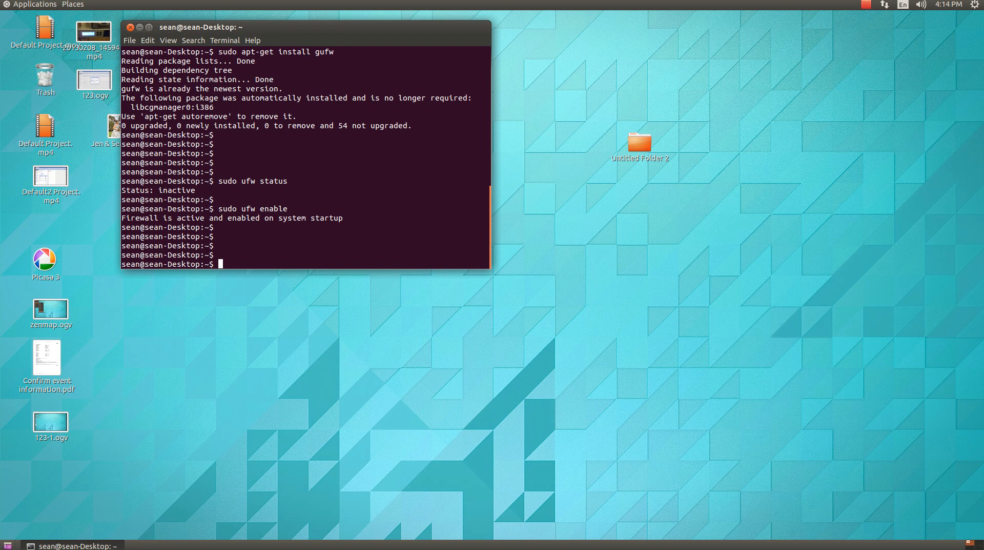
Step: Launch gufw from the terminal and authenticate with the password to get superuser rights
type("gufw")
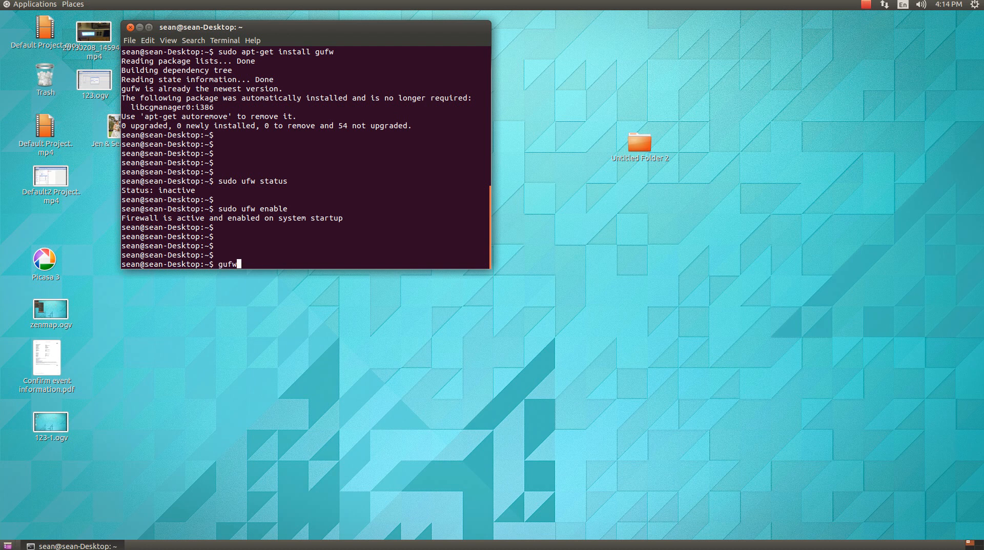
key("Return")
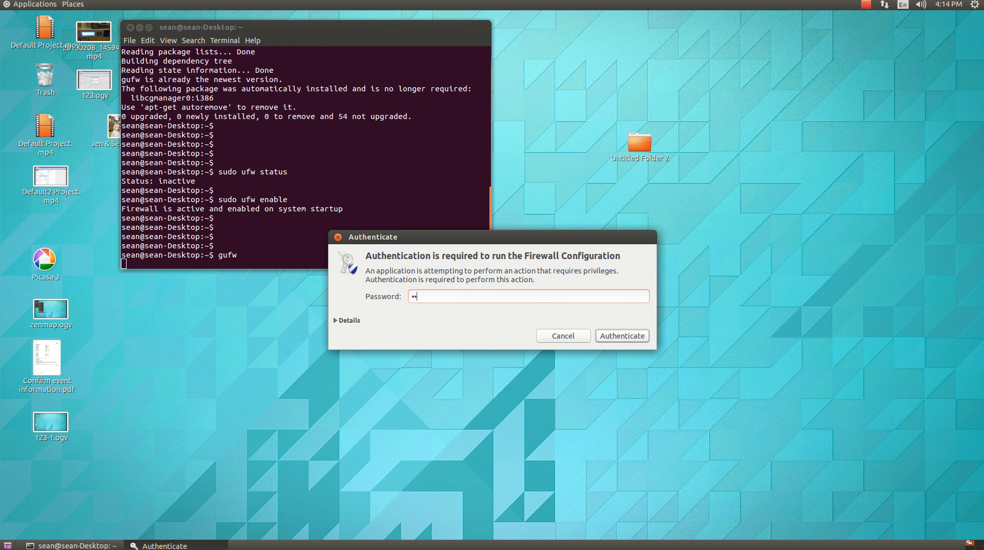
type("password")
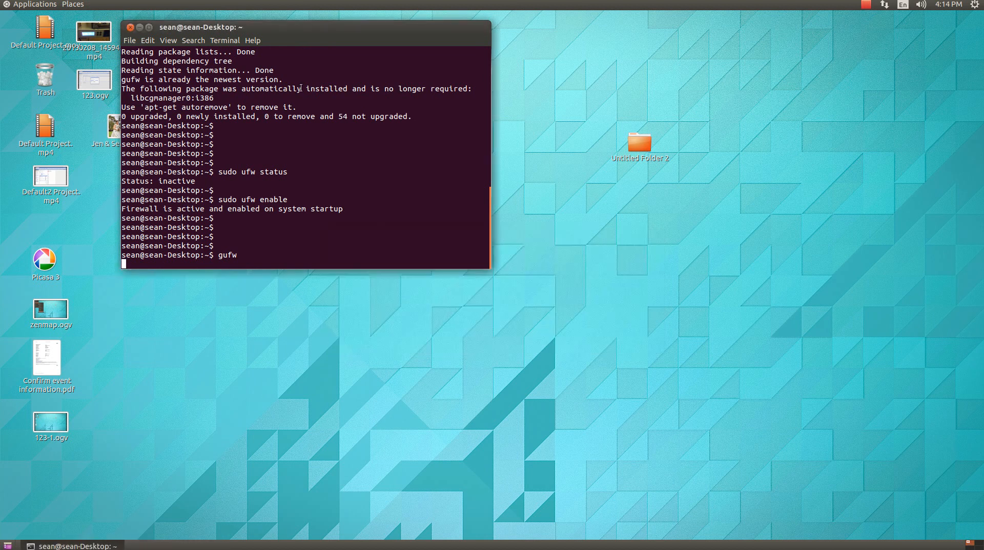
key("Return")
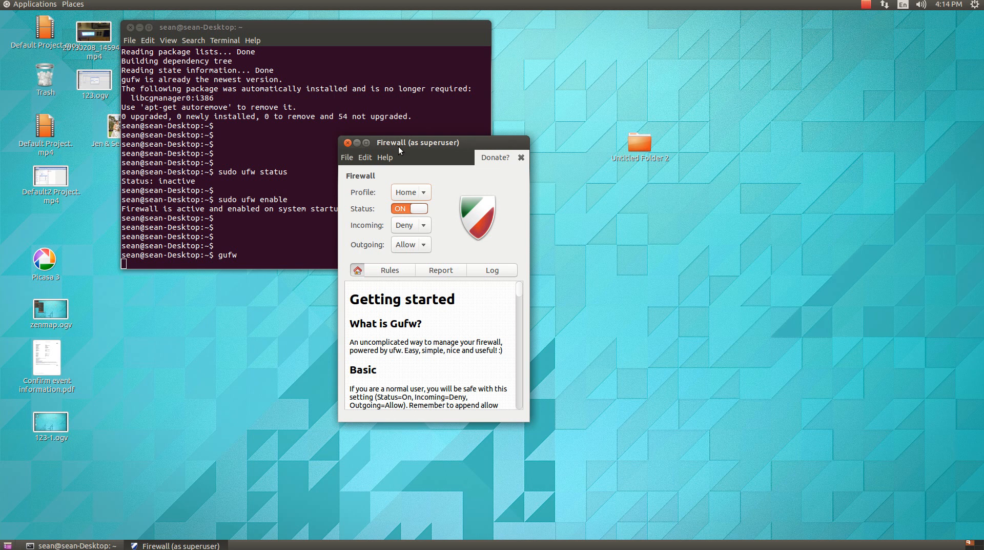
Step: Show the rules list and switch the incoming policy to Allow with the firewall on
scroll("down", 3)
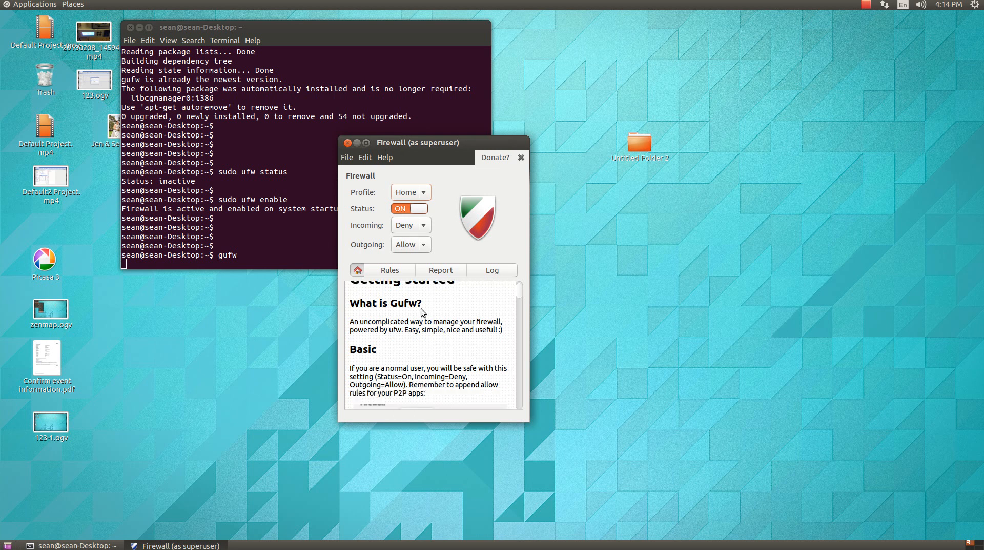
scroll("up", 3)
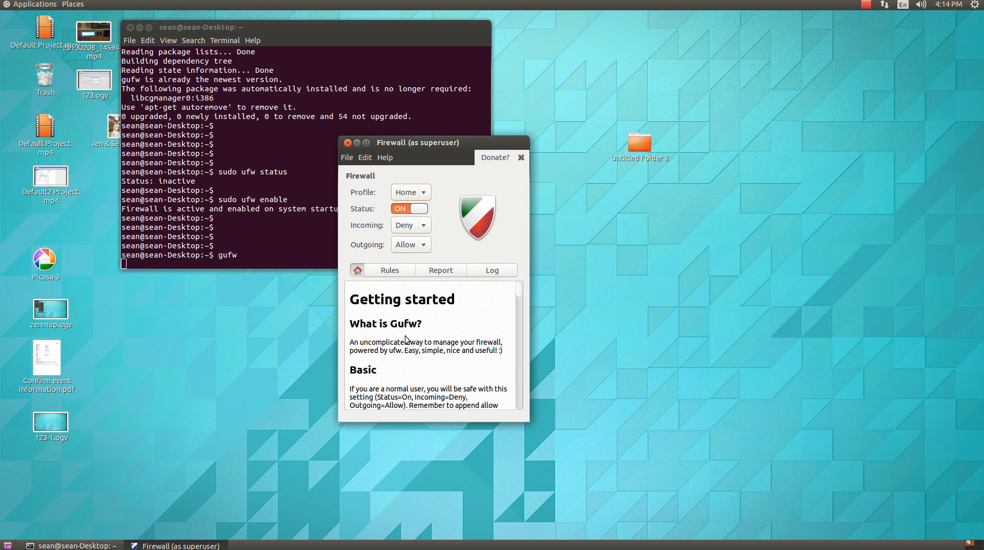
mouse_move(425, 306)
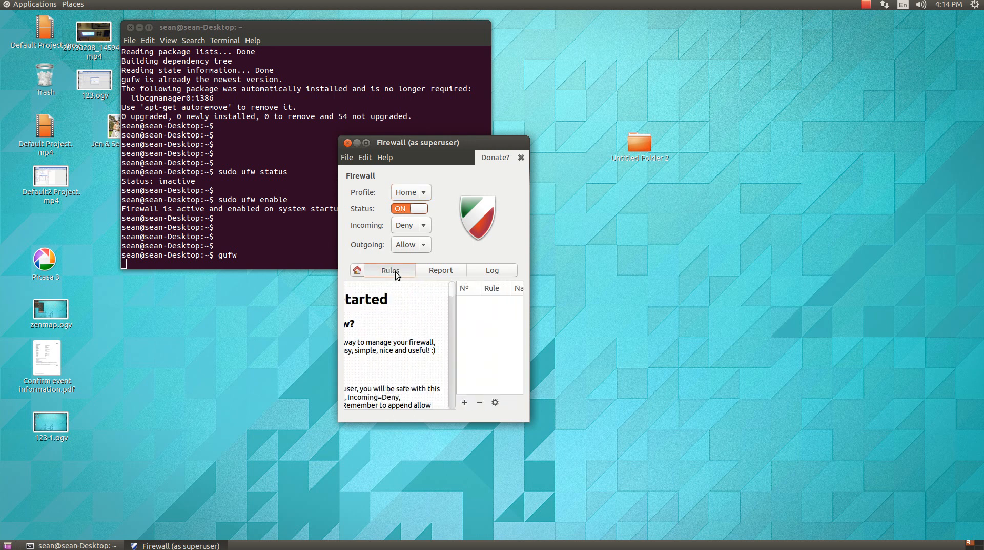
left_click(390, 269)
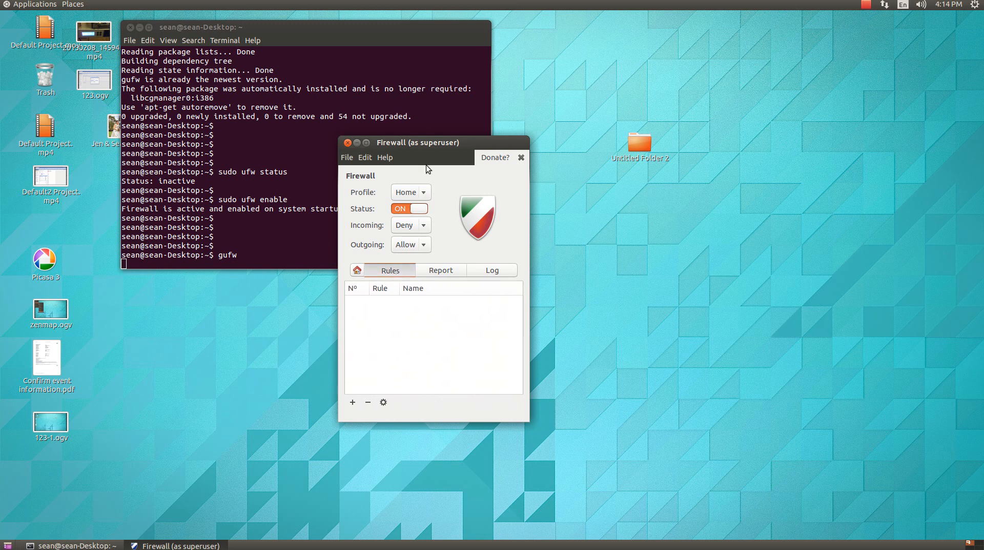
mouse_move(404, 212)
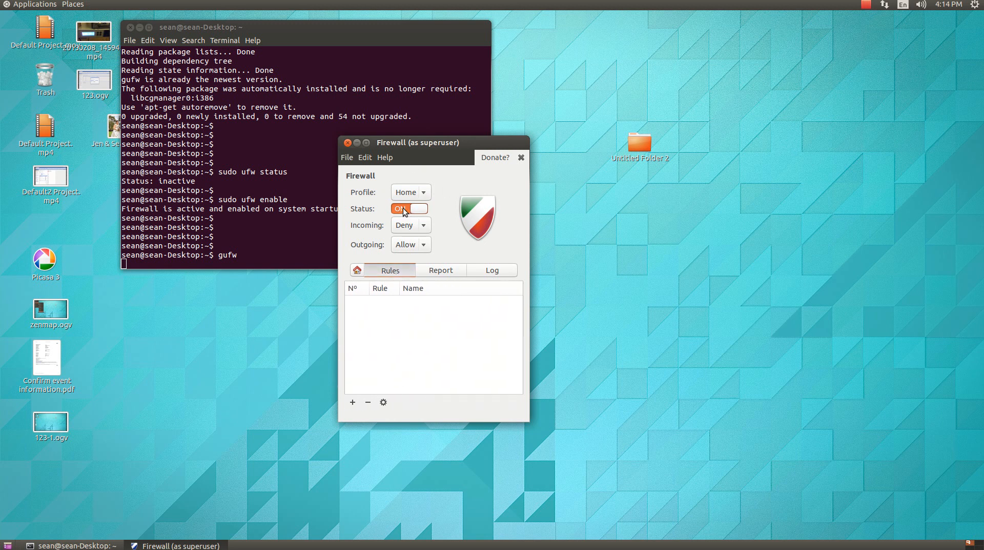
left_click(406, 208)
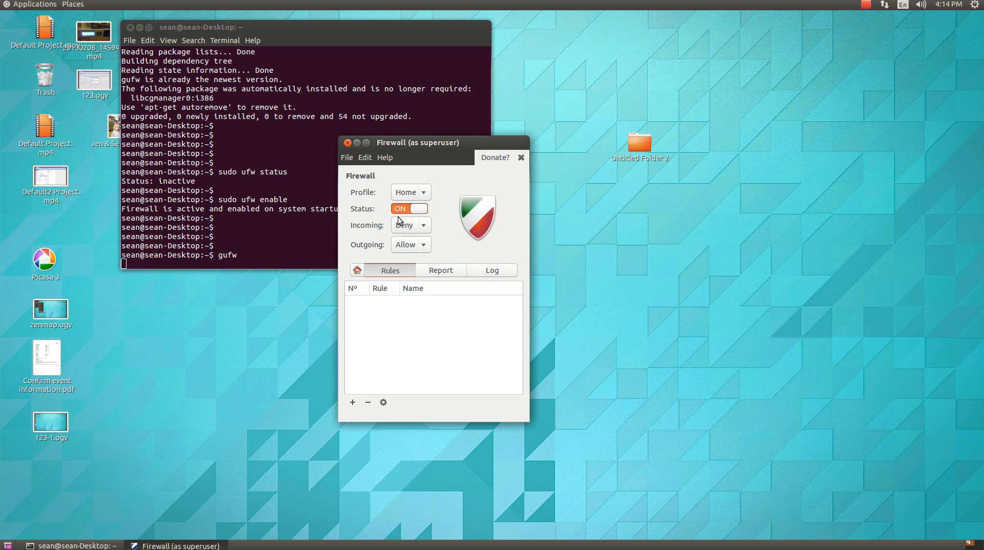
left_click(409, 208)
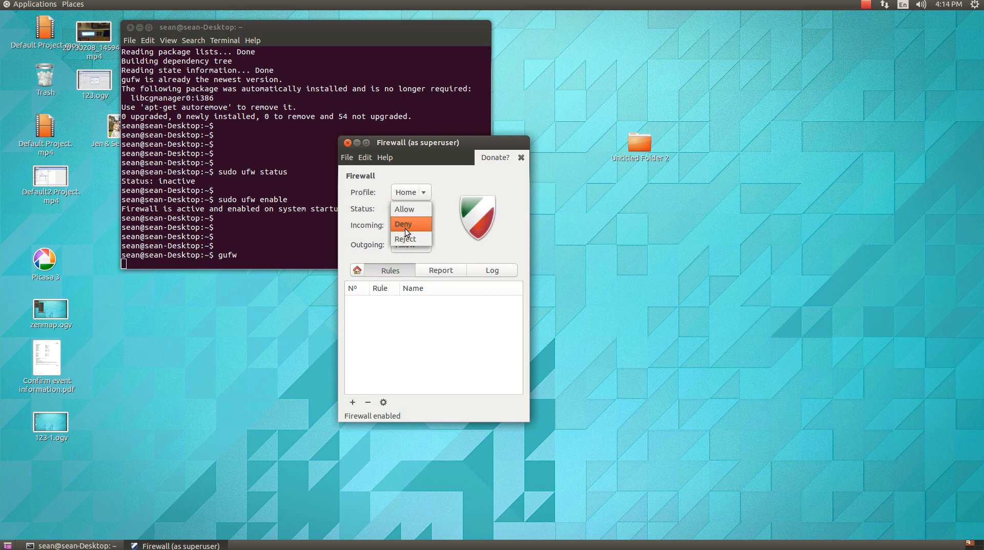
mouse_move(404, 208)
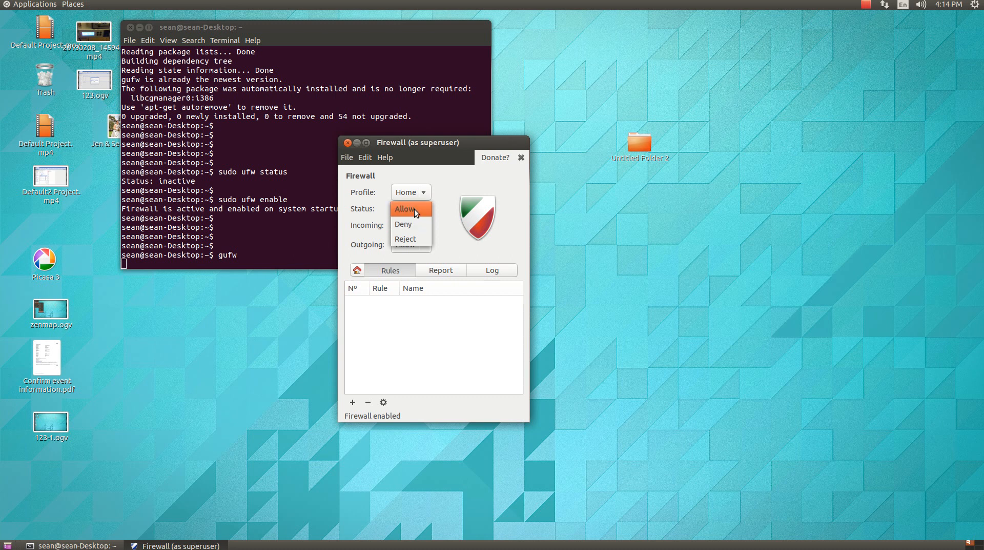
left_click(403, 208)
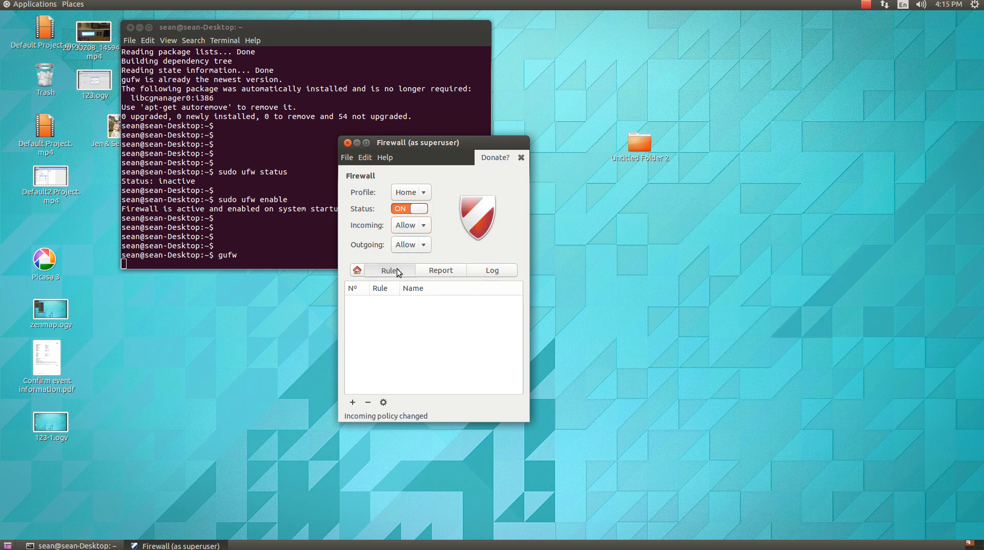
Step: Set the incoming policy back to Deny, leaving outgoing at Allow
left_click(408, 224)
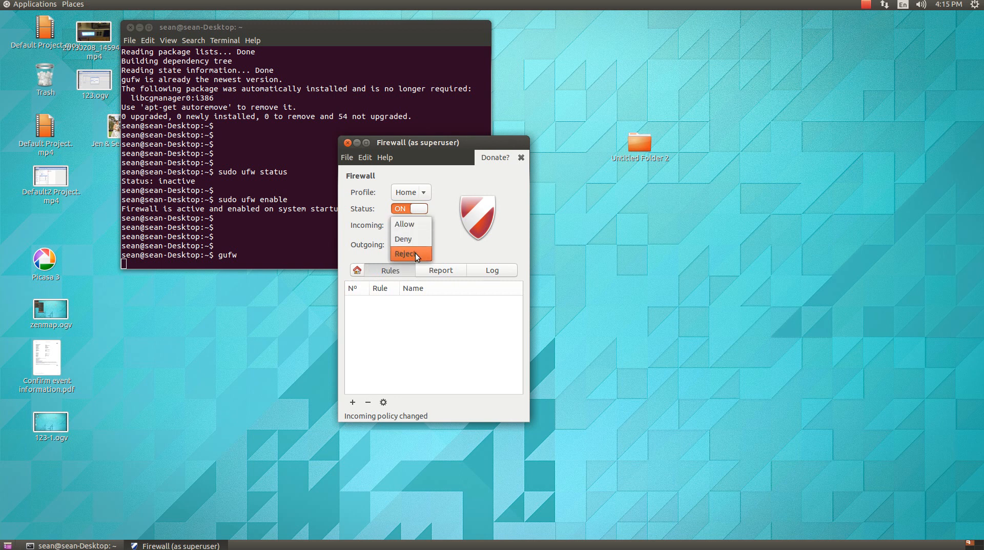
left_click(404, 224)
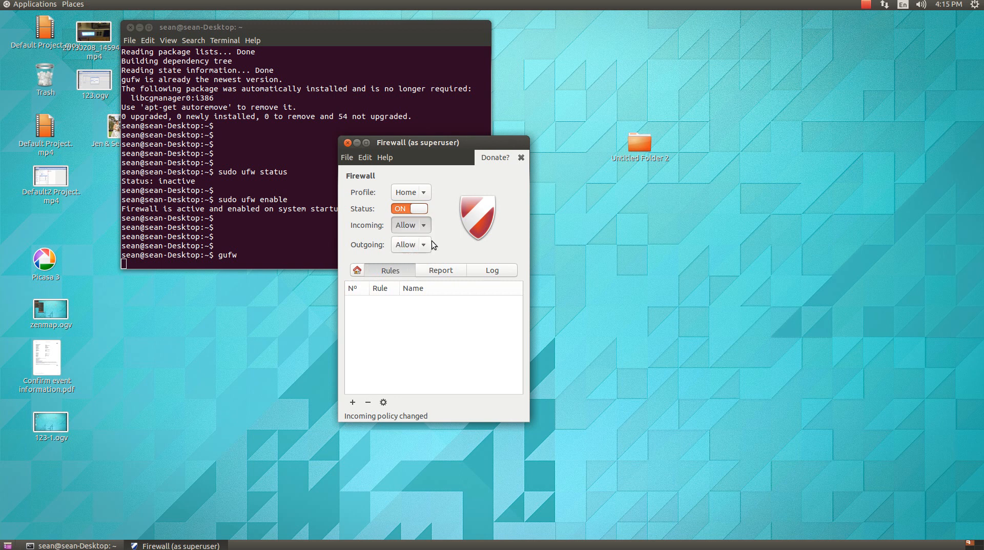
left_click(410, 224)
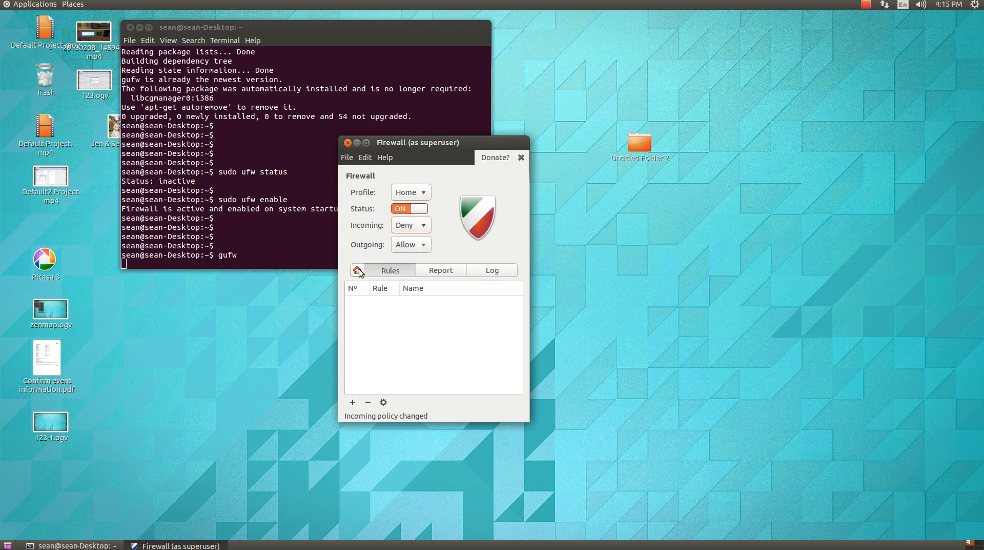
mouse_move(431, 297)
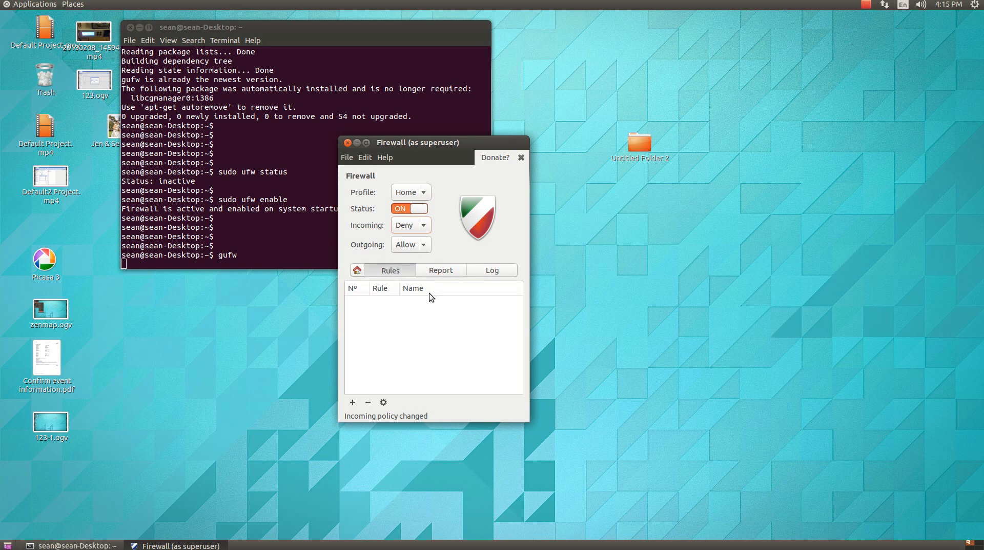
mouse_move(353, 402)
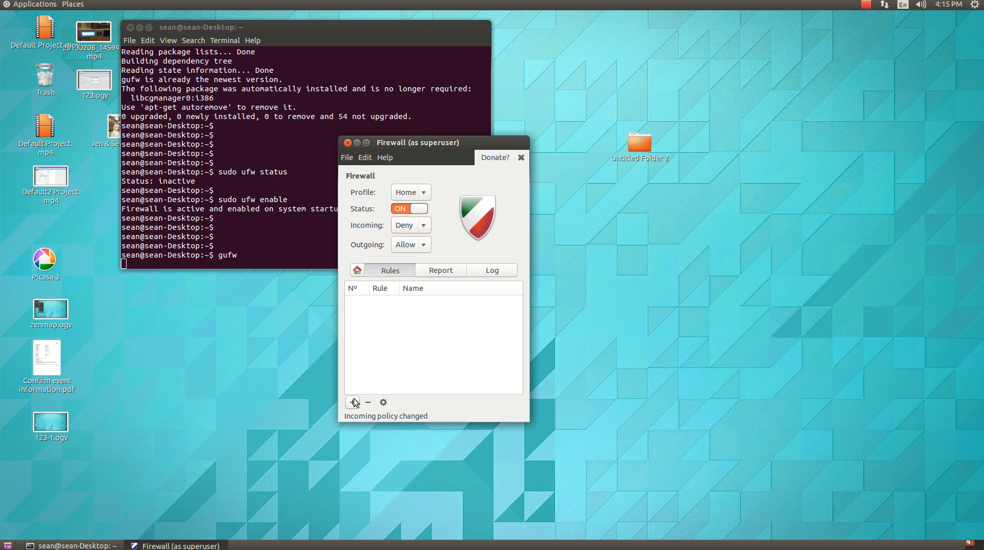
Step: Add a preconfigured Allow In rule for Network > IRC, giving 6667/tcp rules for IPv4 and IPv6
left_click(353, 402)
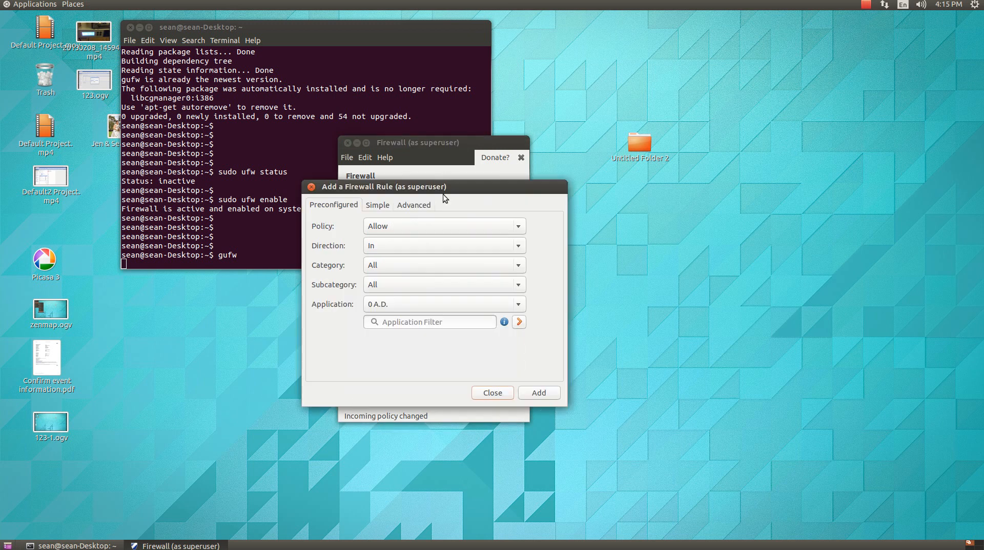
mouse_move(395, 230)
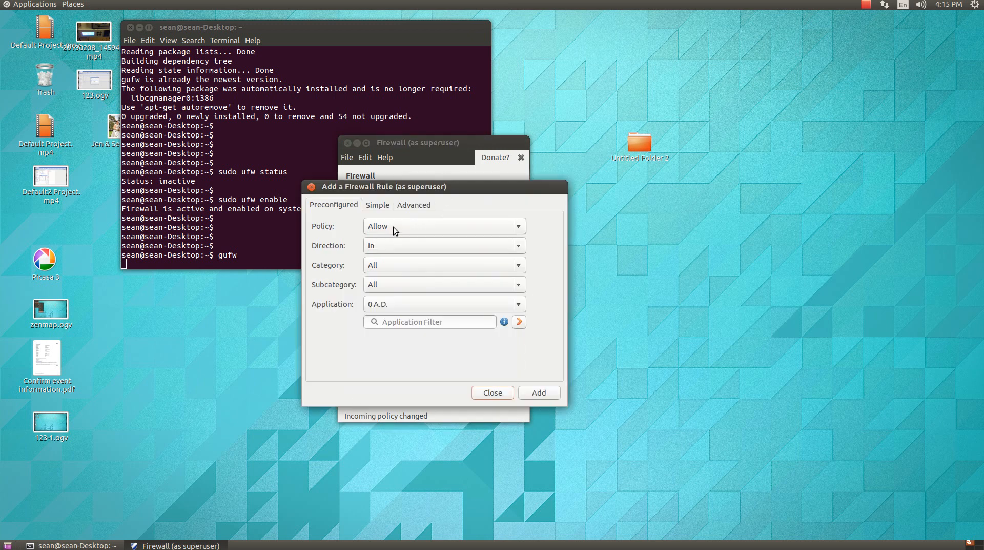
mouse_move(408, 228)
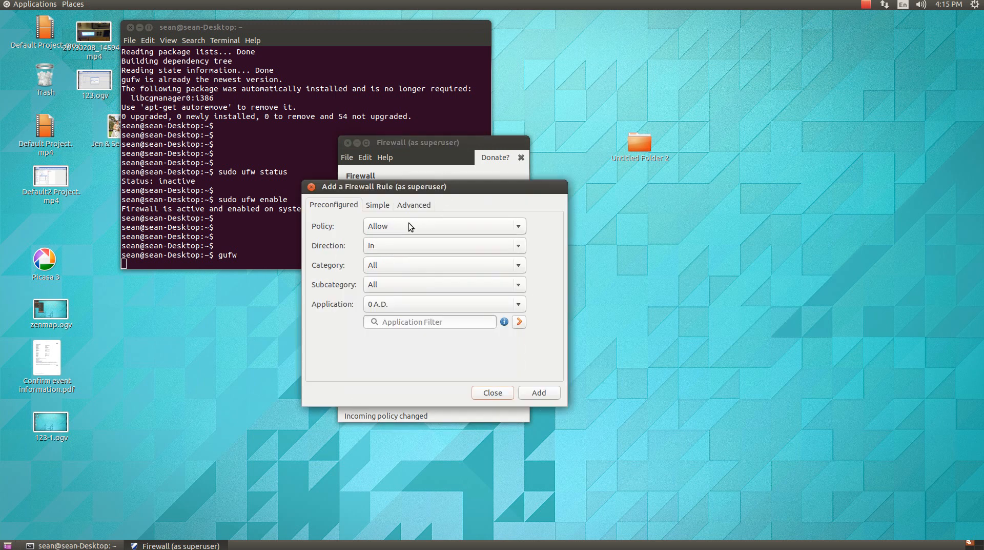
mouse_move(396, 251)
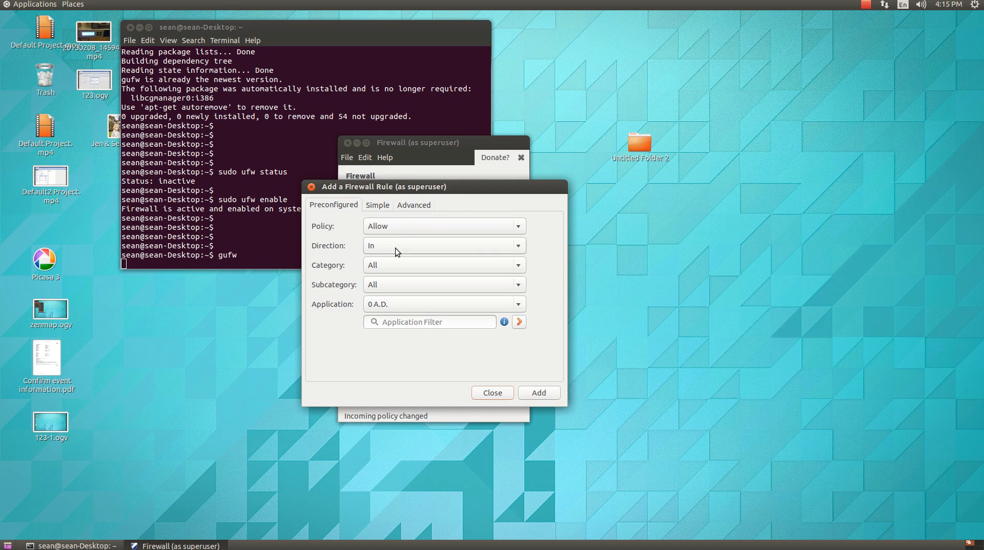
left_click(444, 265)
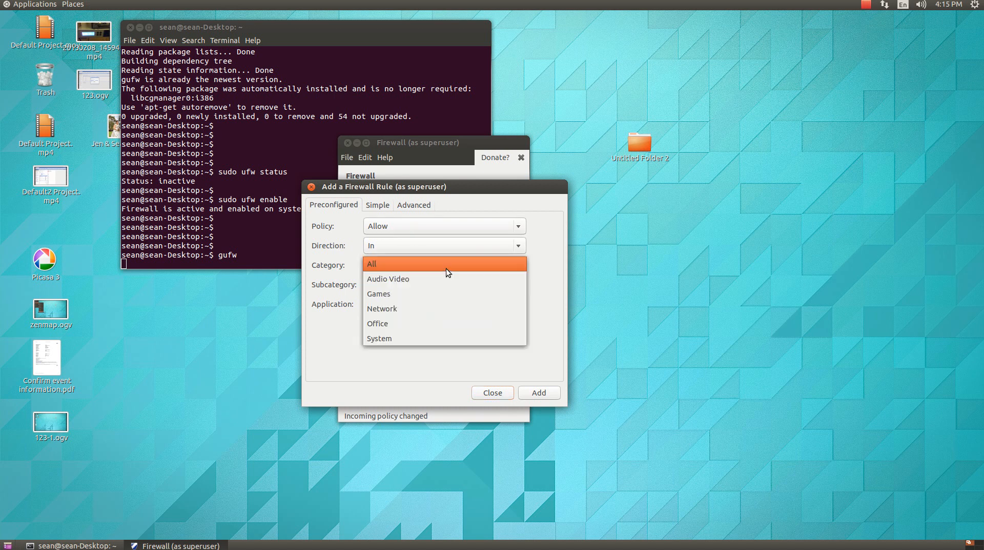
mouse_move(415, 307)
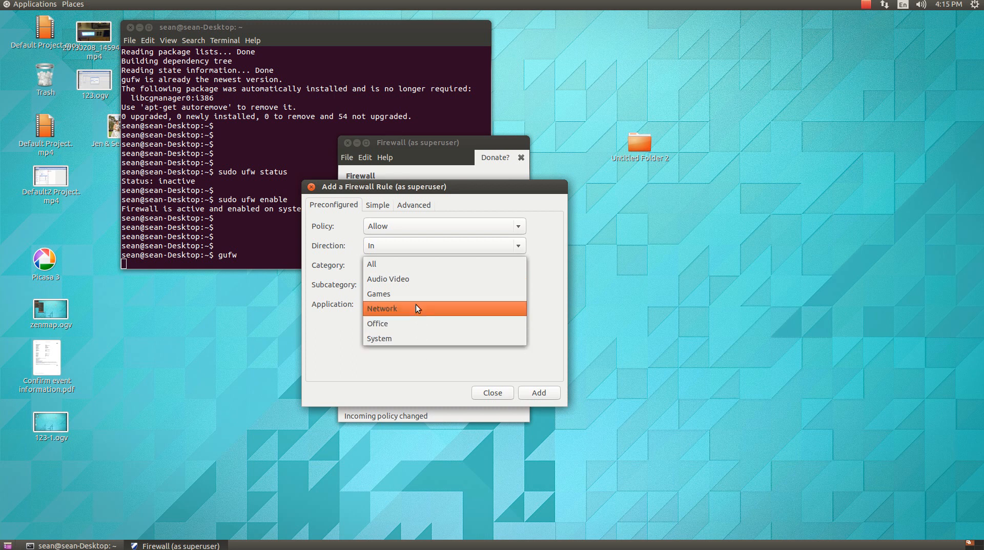
mouse_move(425, 296)
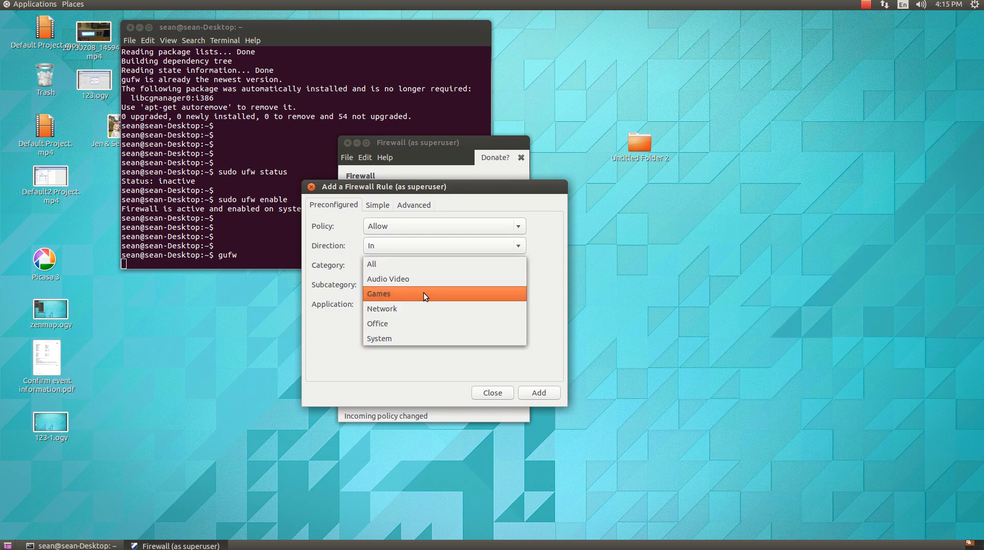
mouse_move(424, 309)
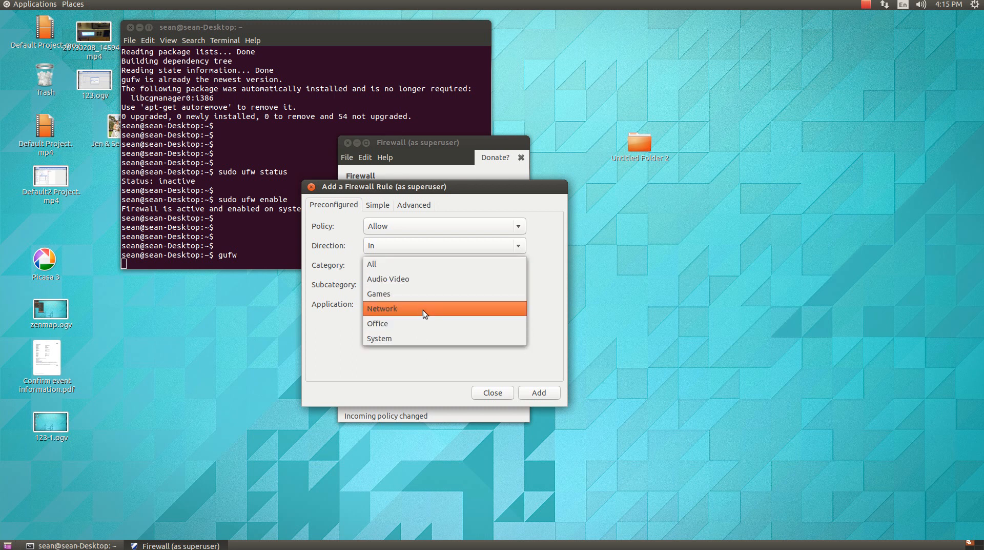
left_click(381, 308)
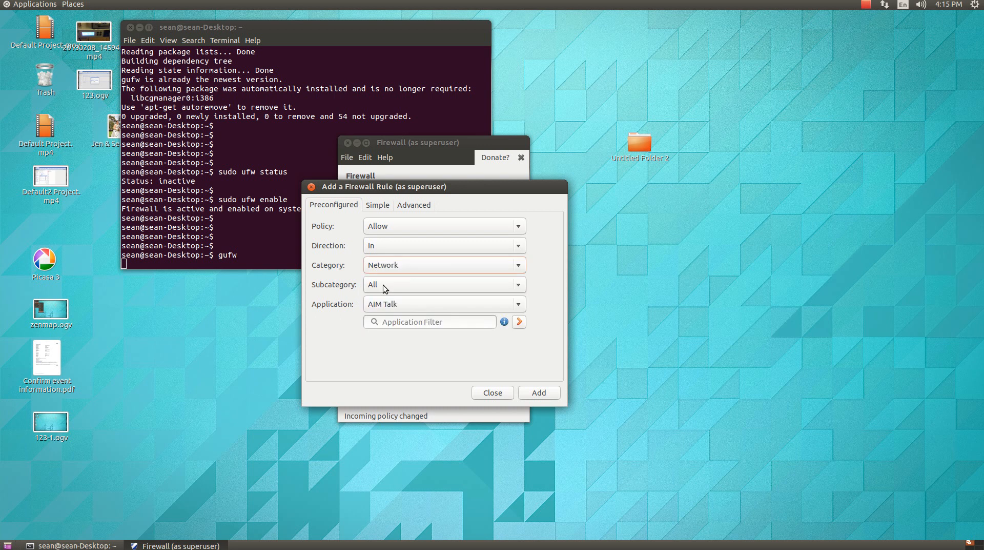
left_click(444, 284)
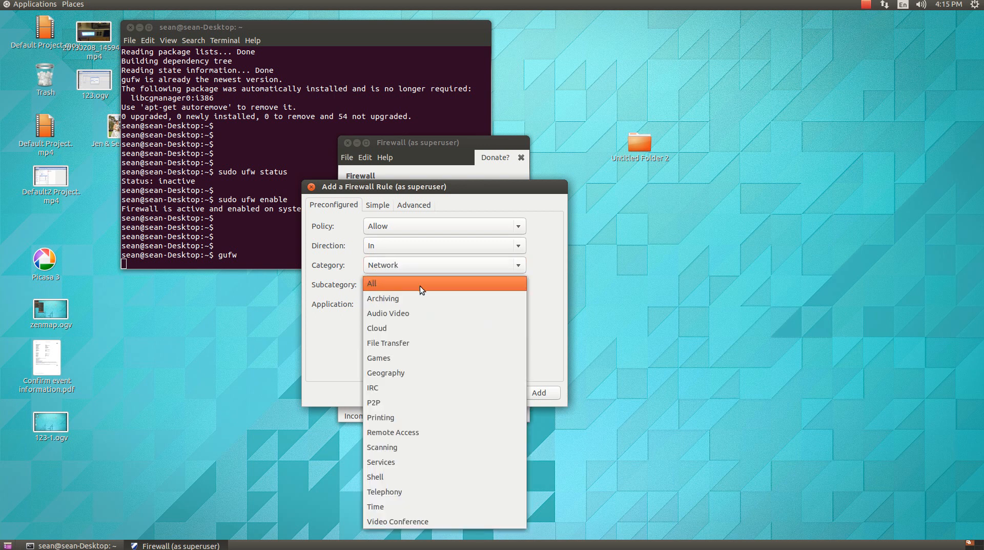
mouse_move(419, 470)
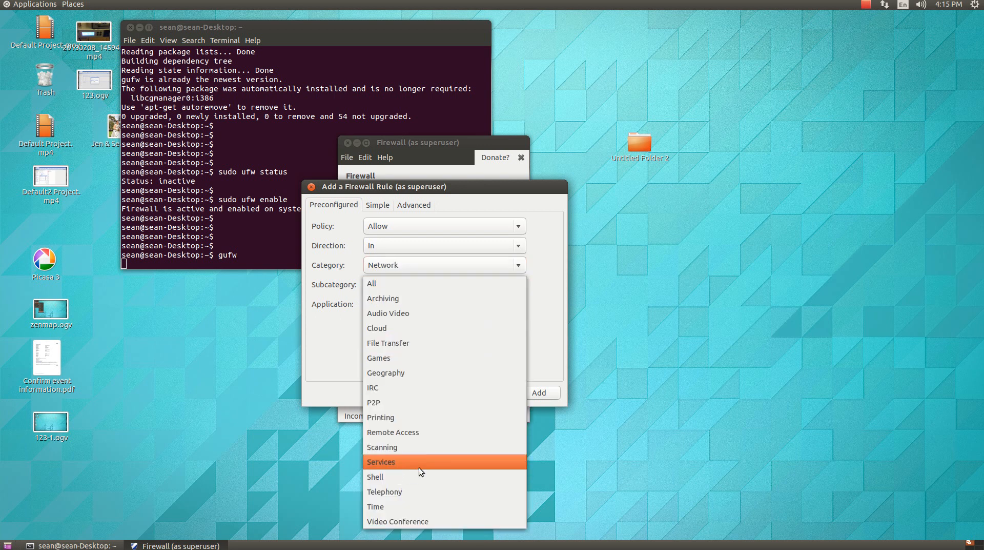
mouse_move(437, 343)
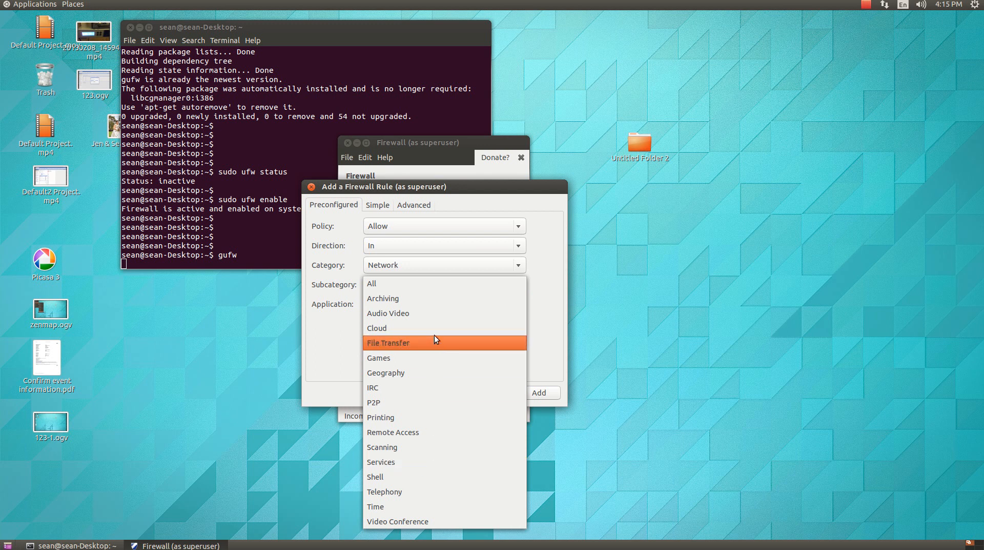
mouse_move(437, 388)
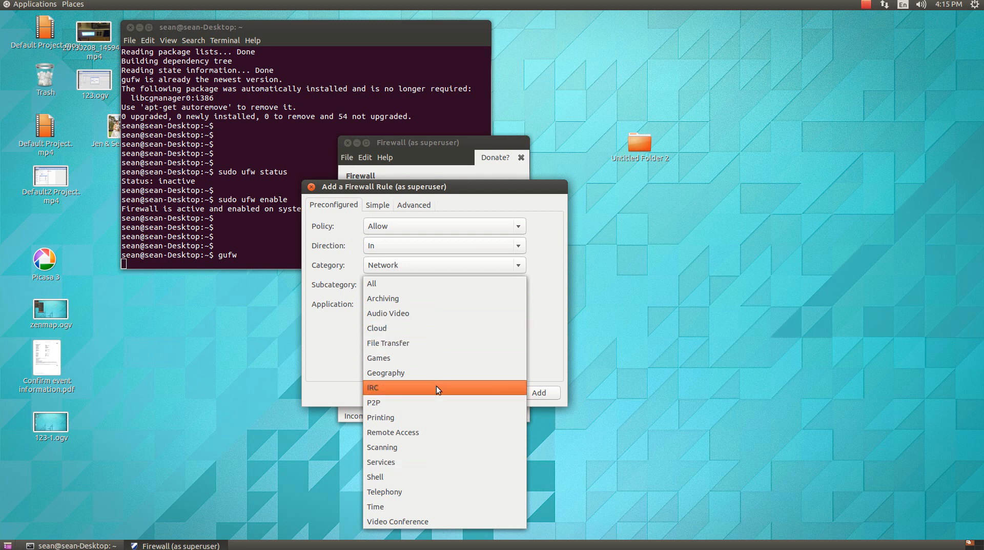
left_click(374, 387)
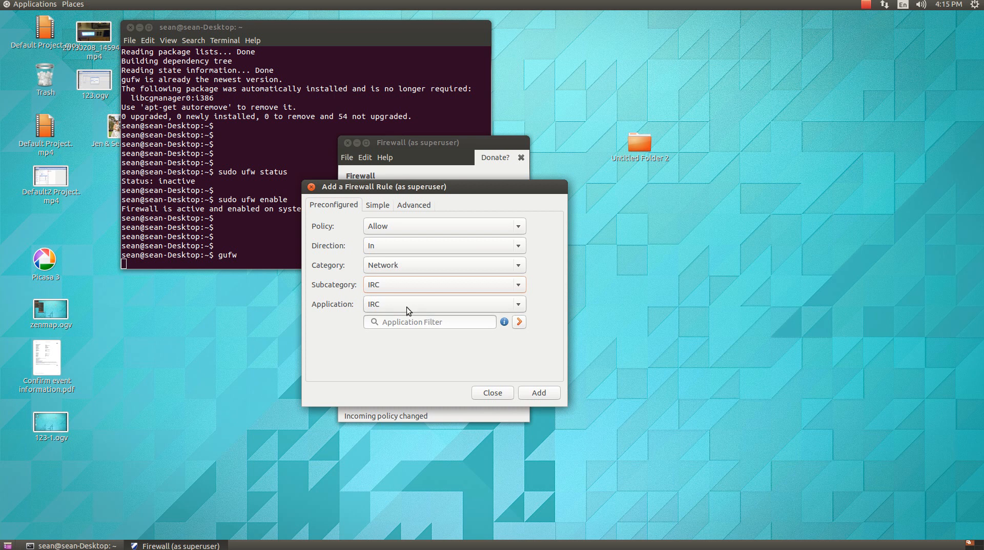
mouse_move(408, 331)
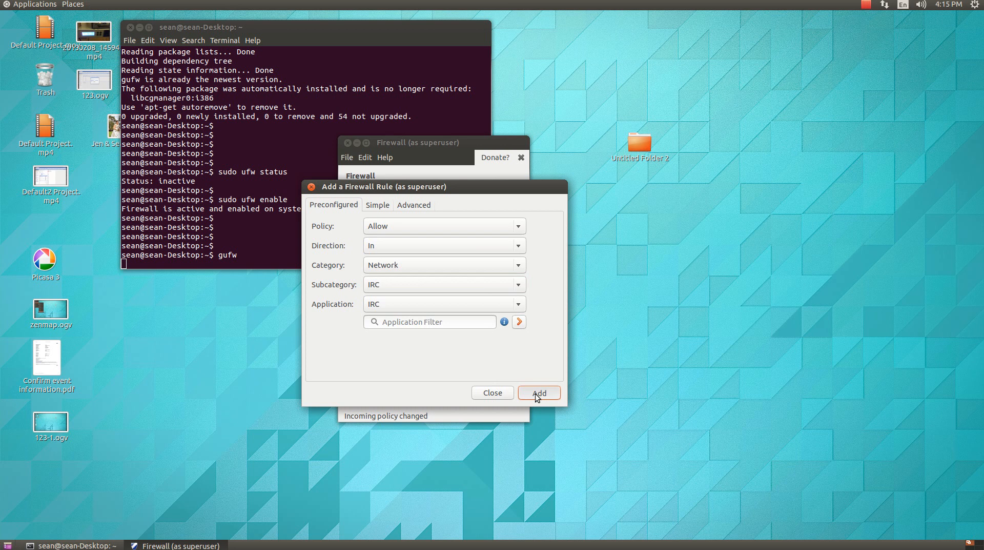
left_click(539, 392)
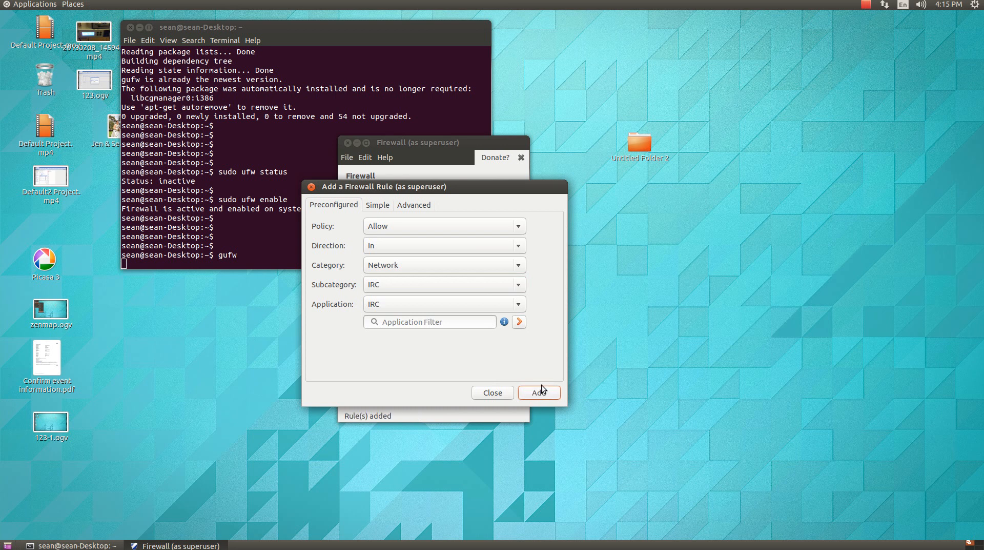
left_click(539, 392)
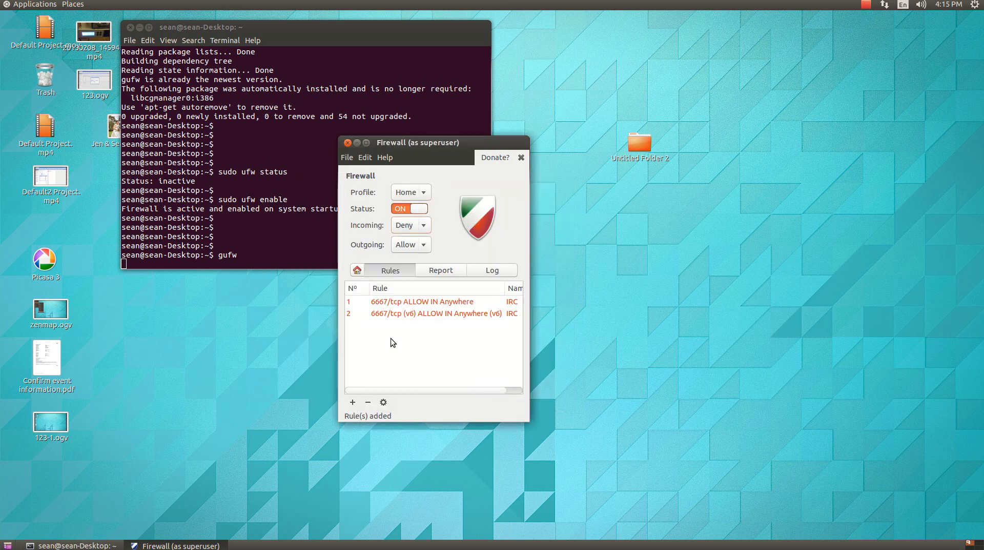
mouse_move(352, 401)
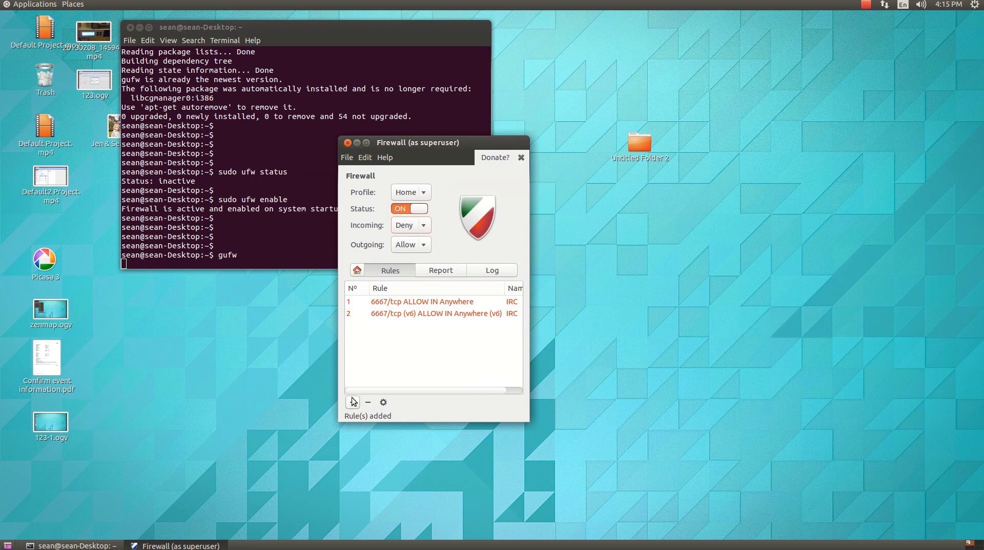
Step: Start an advanced rule named ssh allowing incoming traffic on eth0 with logging
left_click(352, 402)
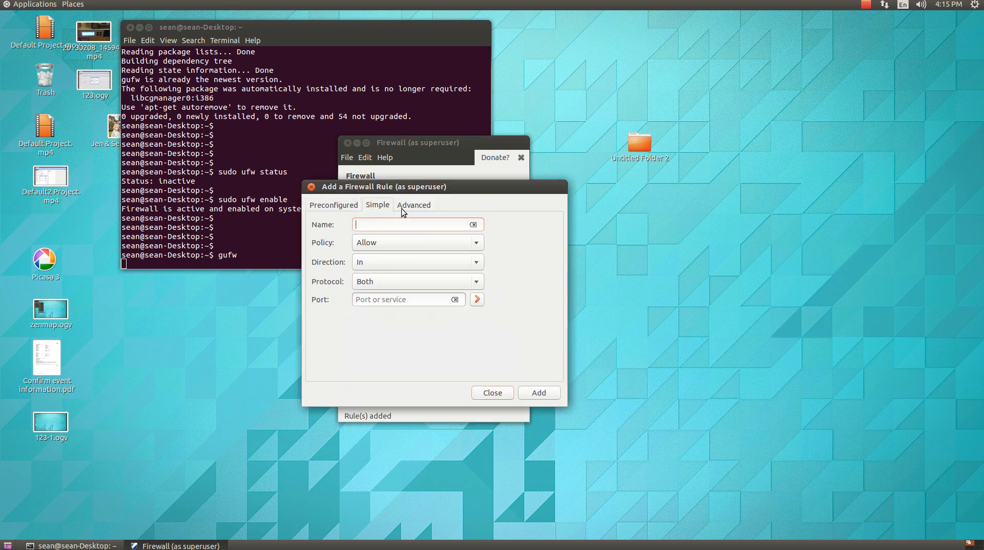
left_click(414, 205)
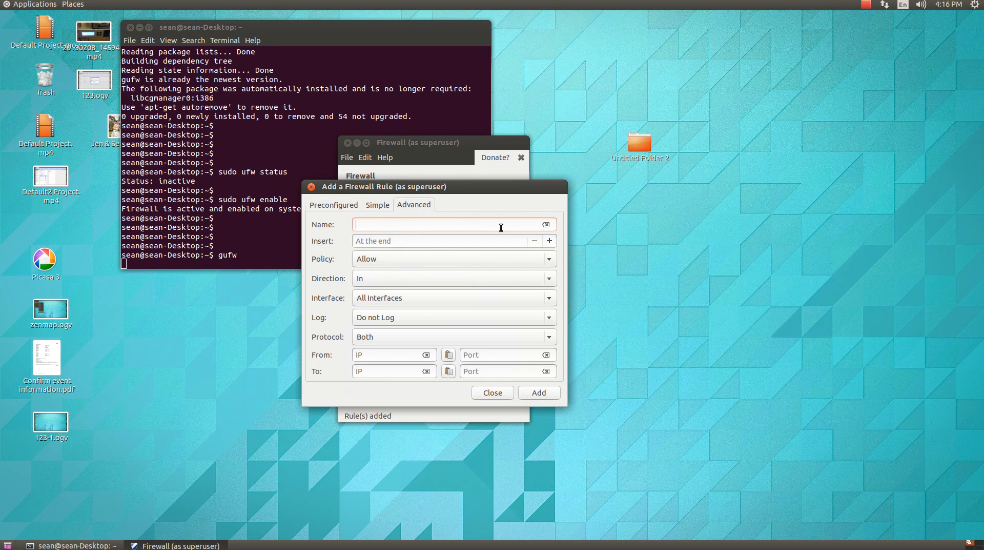
type("ssh")
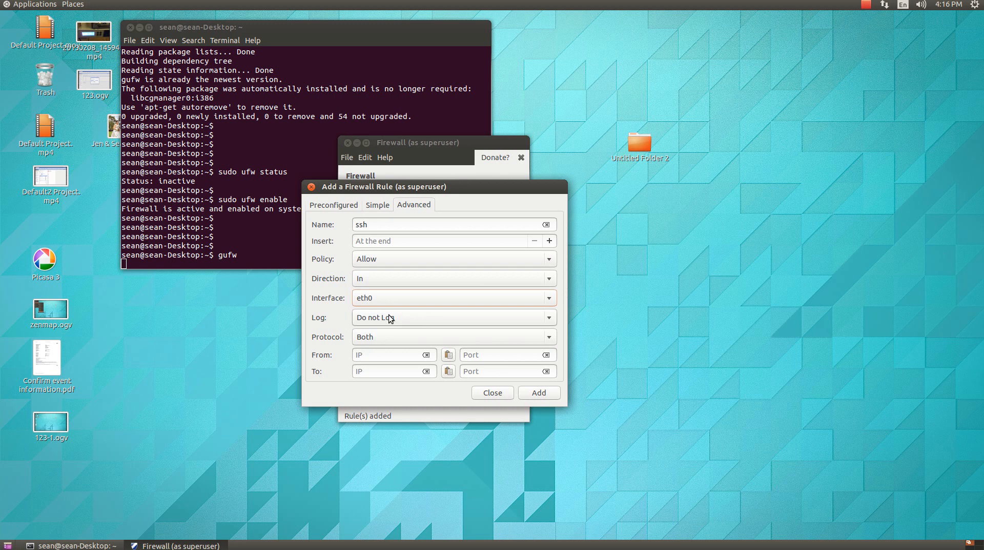
left_click(453, 316)
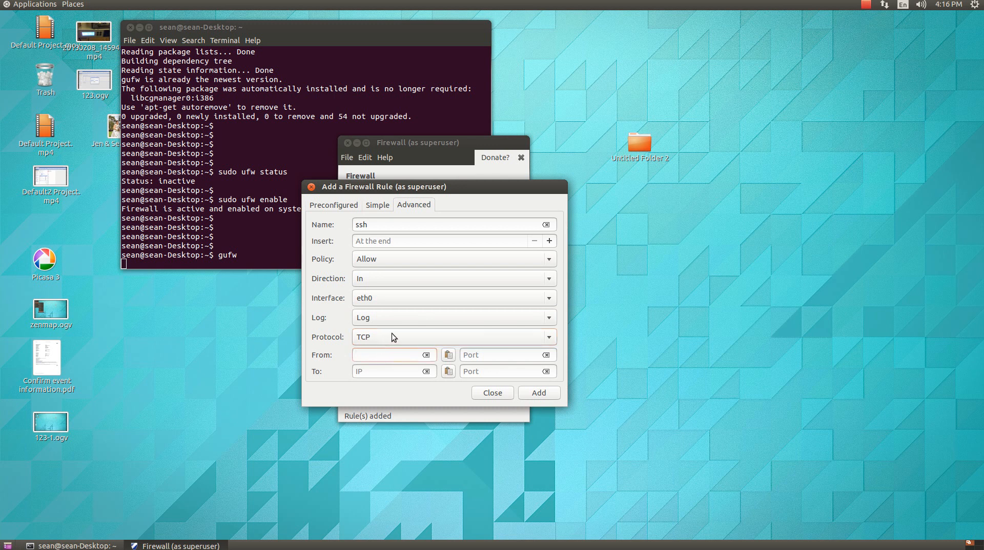
Step: Set the rule from any port 22 to any port 22 over TCP
type("any")
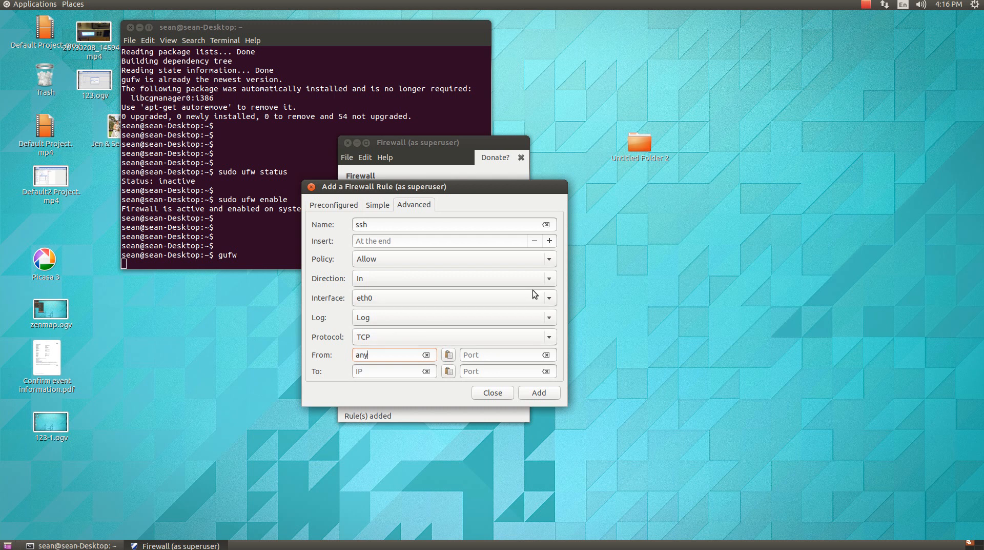
type("22")
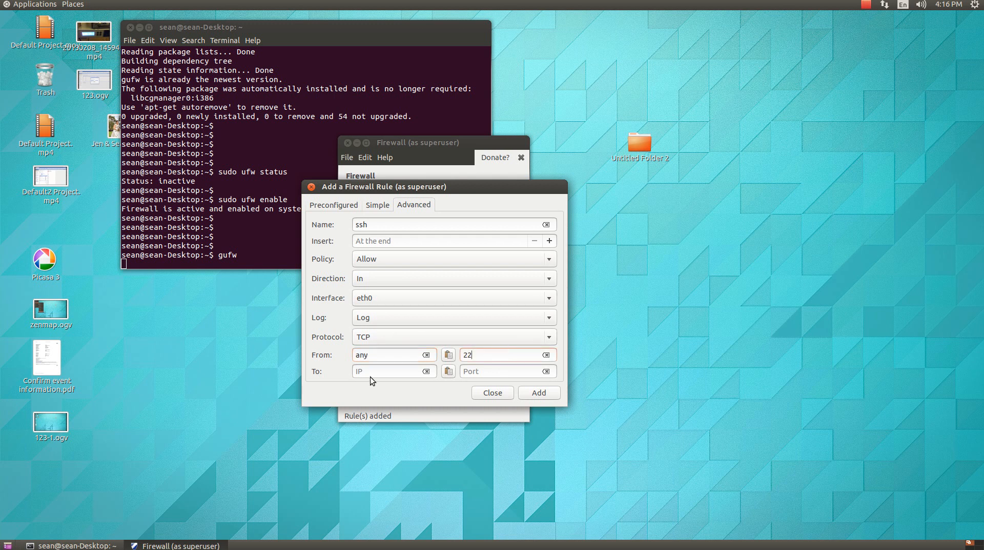
left_click(390, 371)
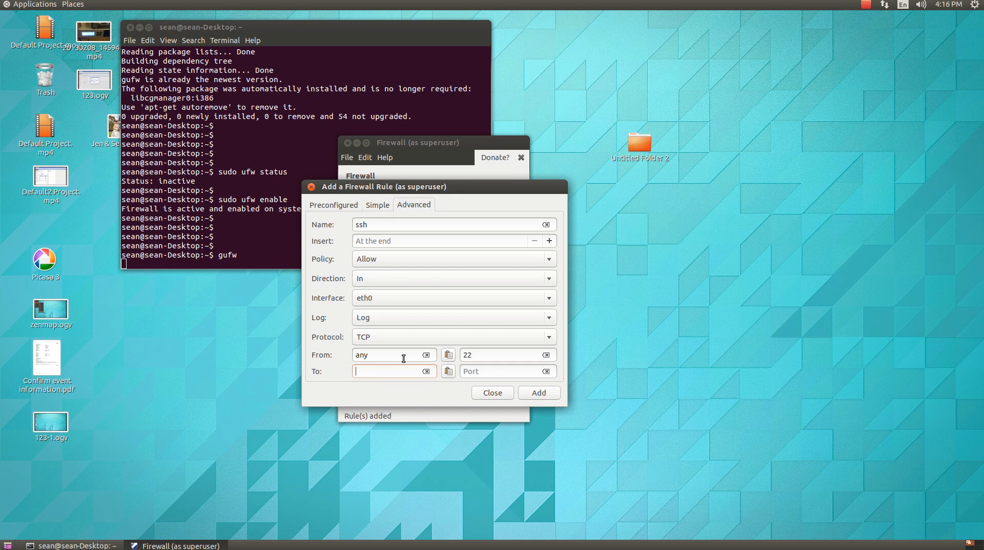
type("a")
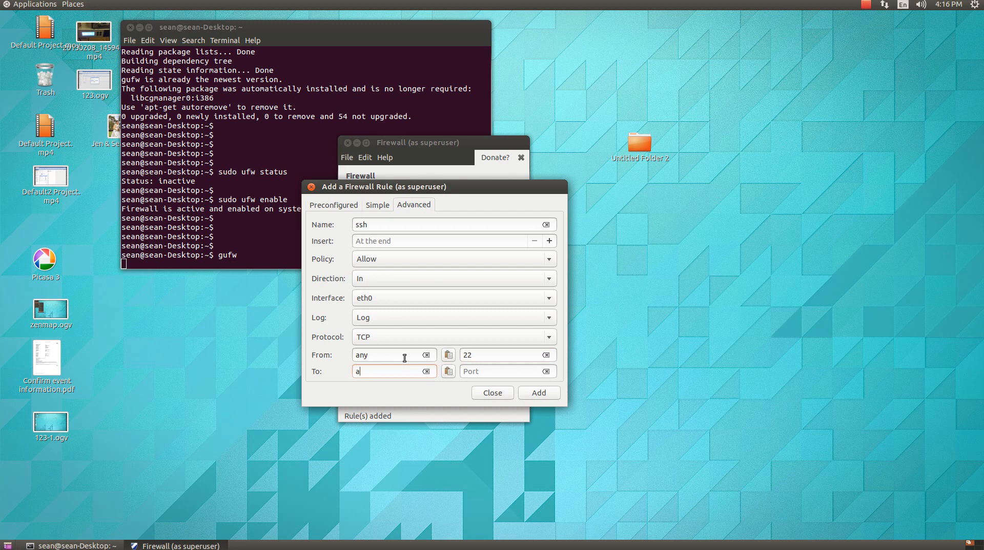
type("ny")
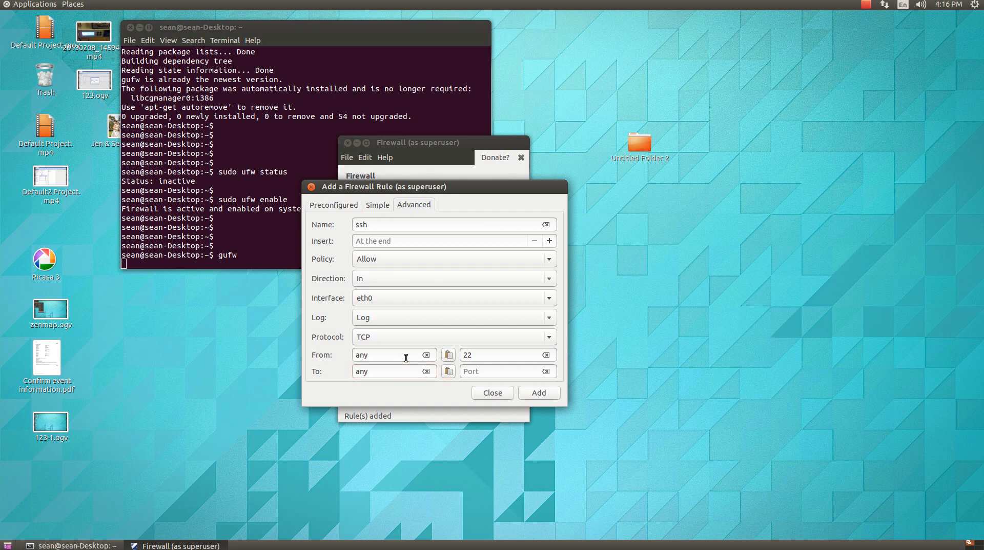
type("22")
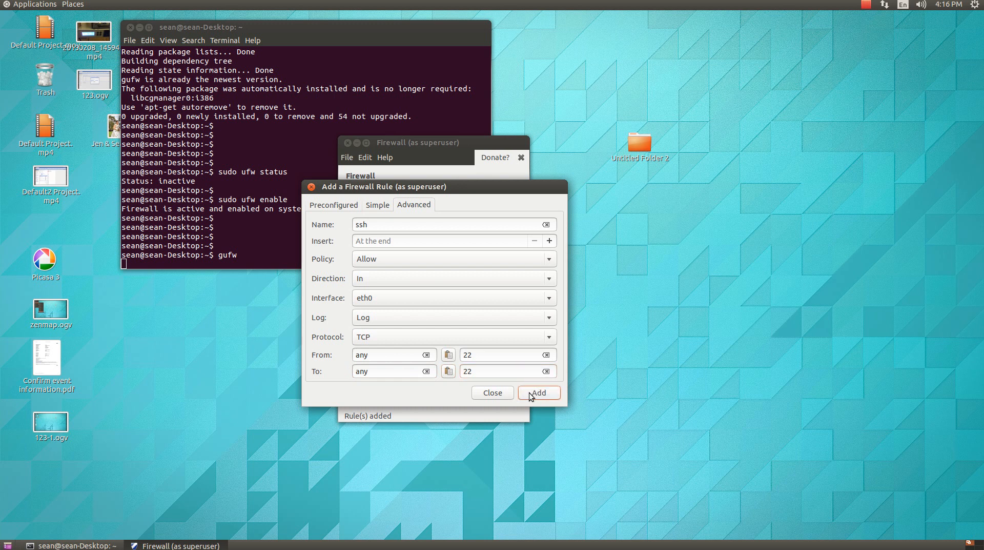
mouse_move(457, 257)
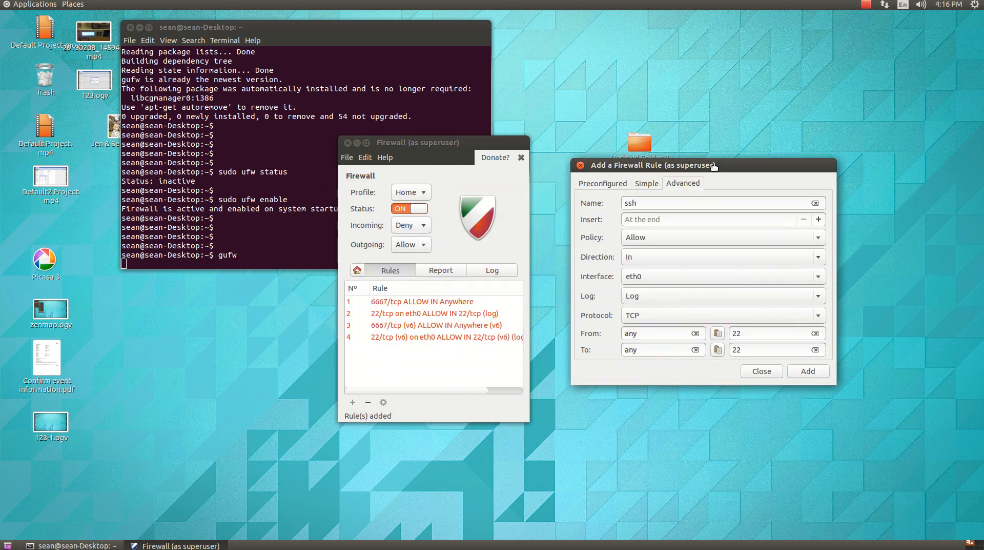
mouse_move(601, 97)
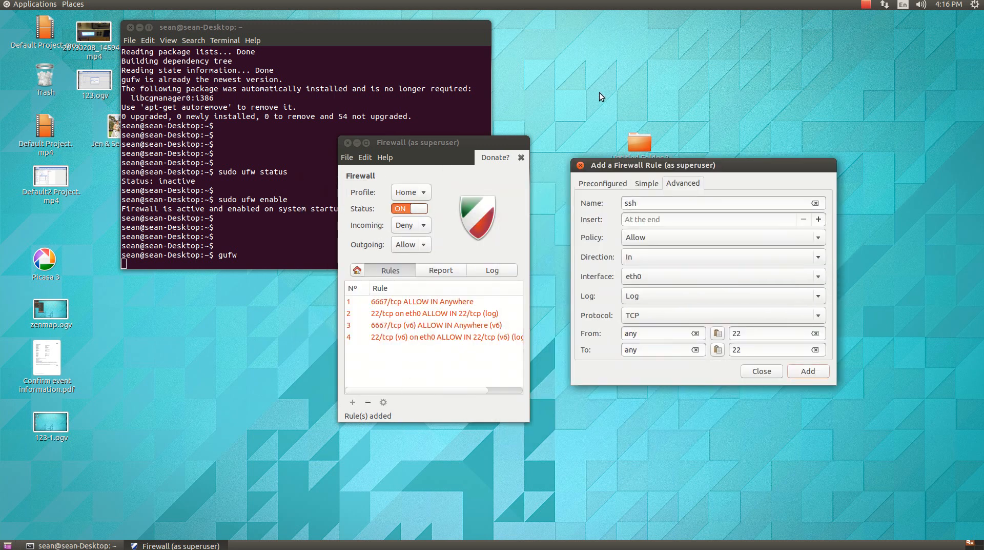
Step: Close the add-rule dialog so the SSH rule shows, then reach Gufw's File commands
left_click(761, 370)
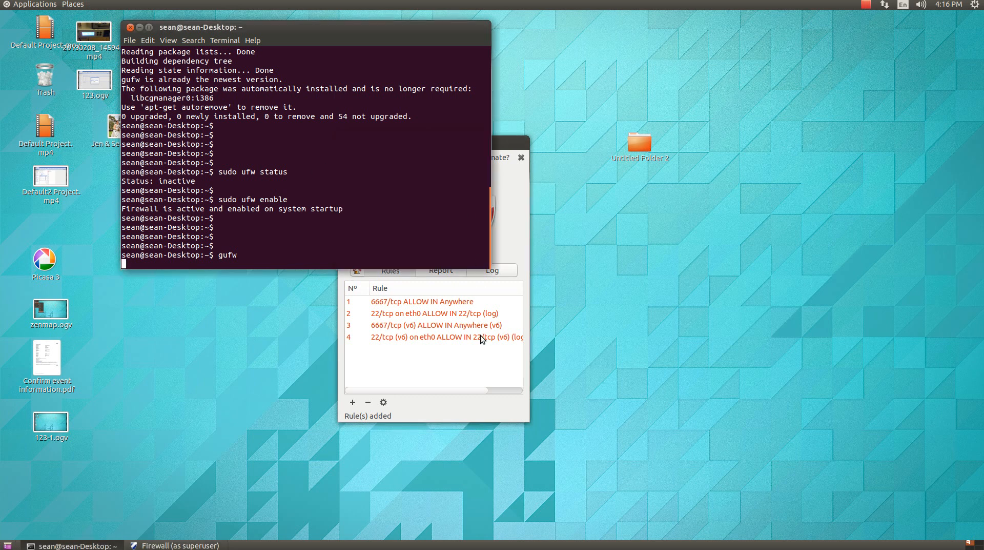
left_click(346, 157)
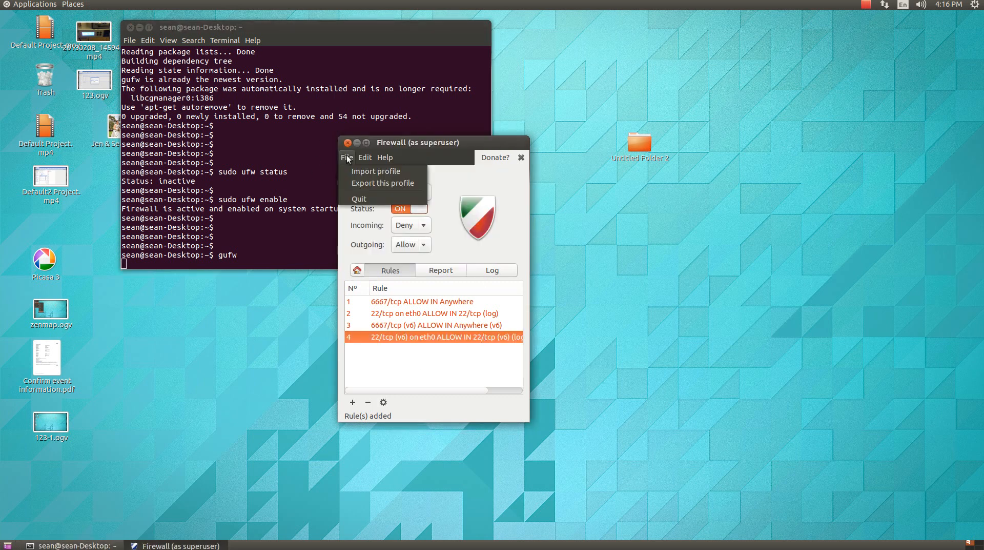
mouse_move(519, 182)
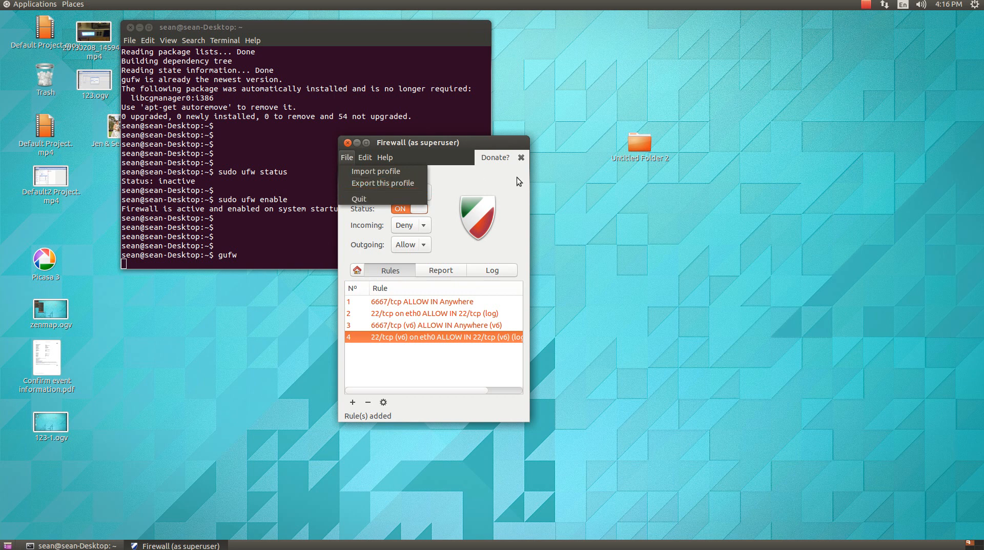
mouse_move(429, 199)
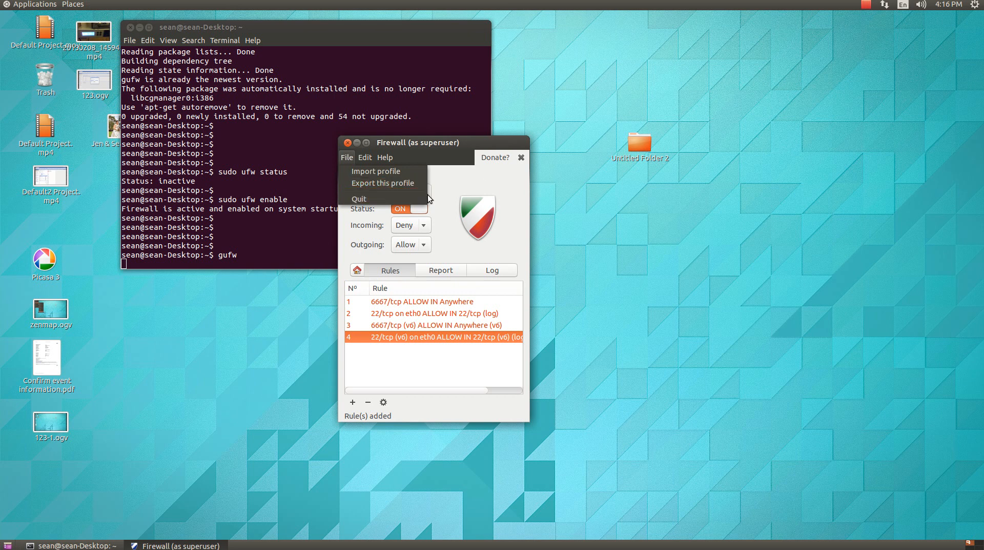
Step: Quit Gufw and run sudo ufw status, listing the active 6667 and 22 TCP rules
left_click(358, 199)
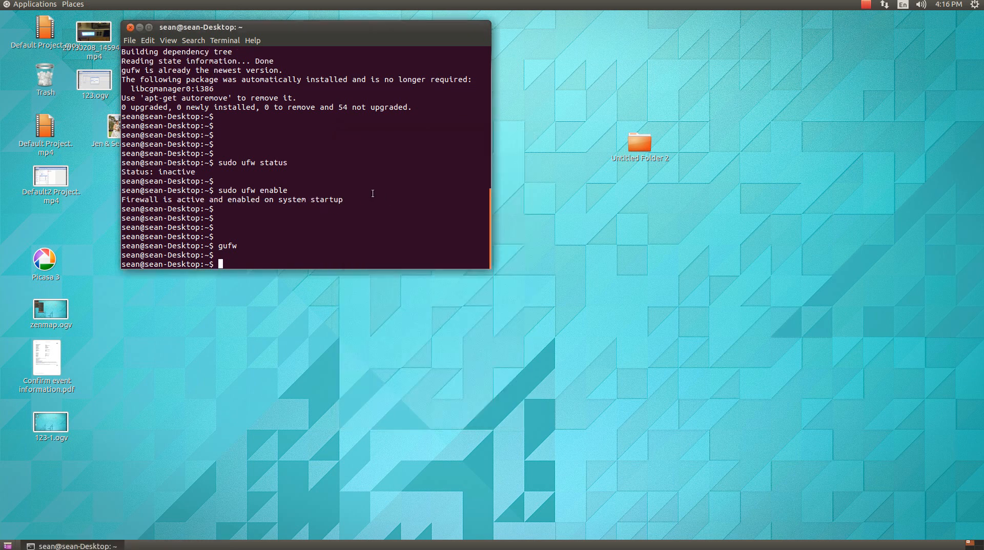
type("s")
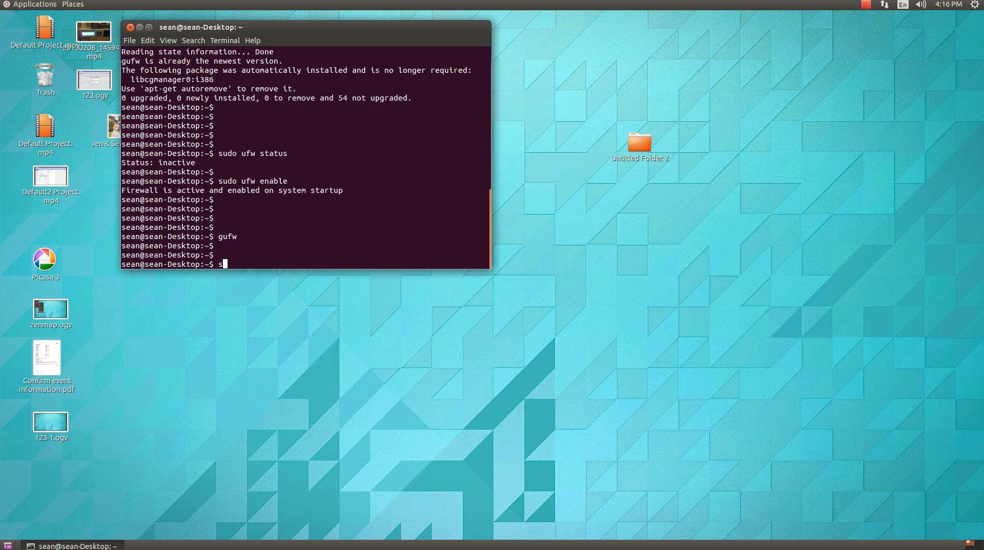
type("sudo ufw")
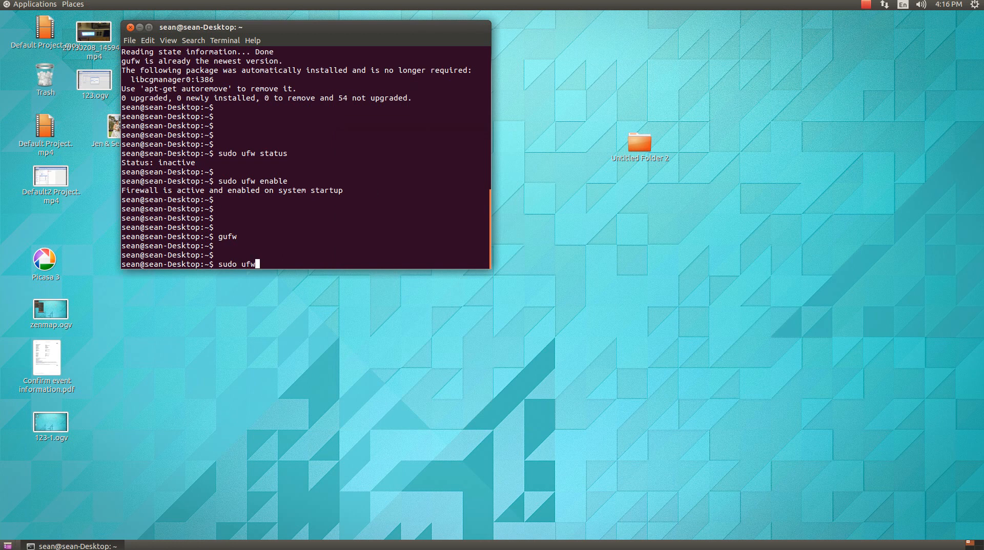
type("status")
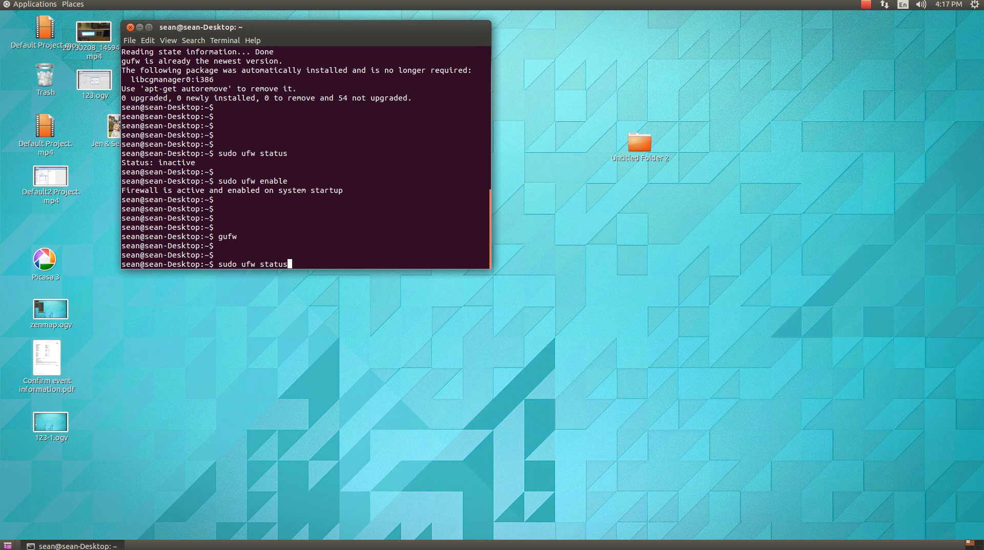
key("Return")
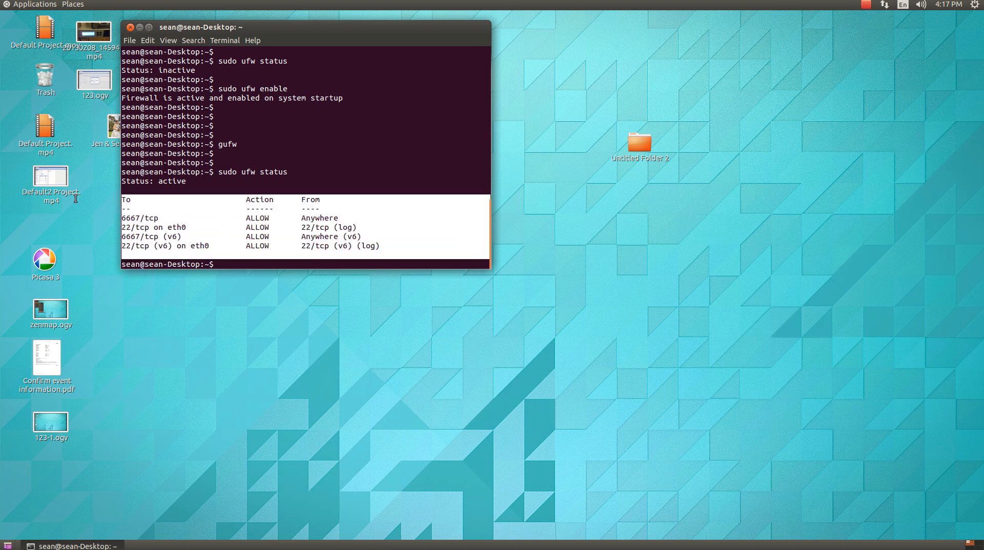
Step: Relaunch gufw from the terminal, bringing up the authentication prompt
left_click(280, 276)
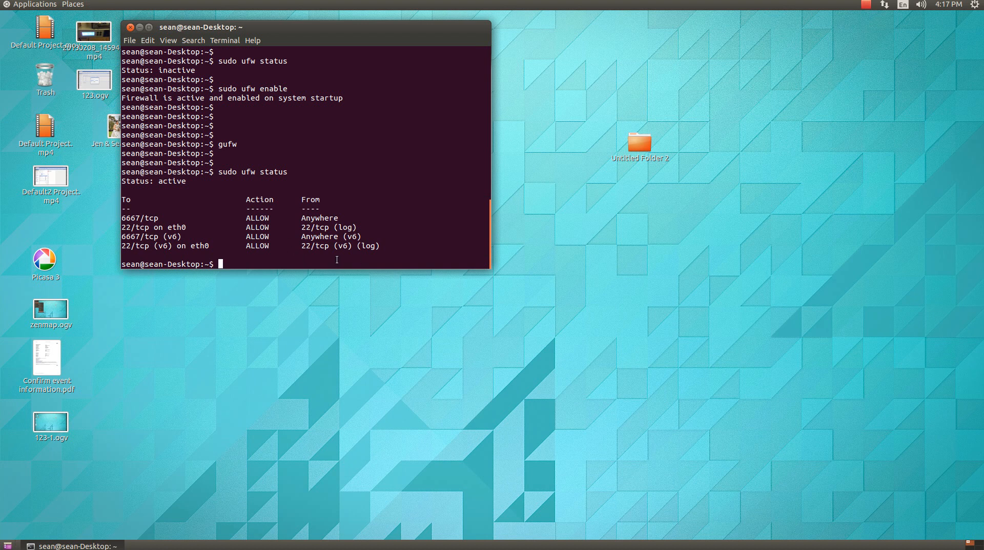
mouse_move(559, 133)
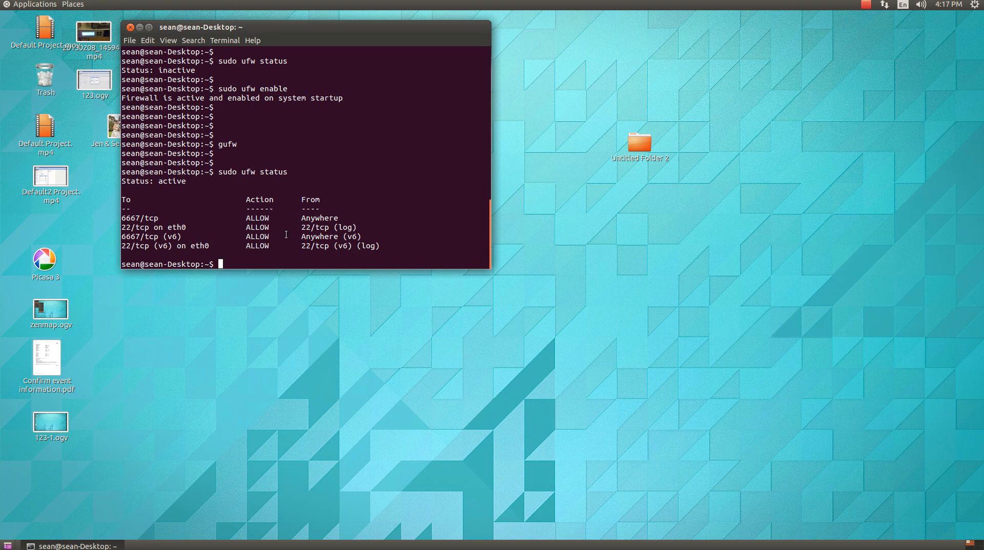
type("sudo ufw status")
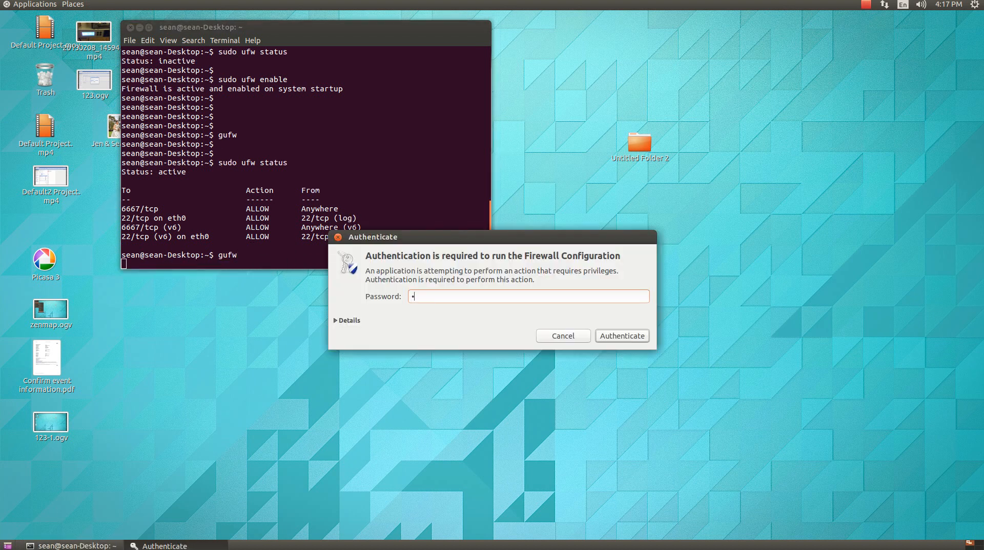
Step: Authenticate, then use Edit > Reset Current Profile and confirm, removing all rules and disabling the firewall
type("password")
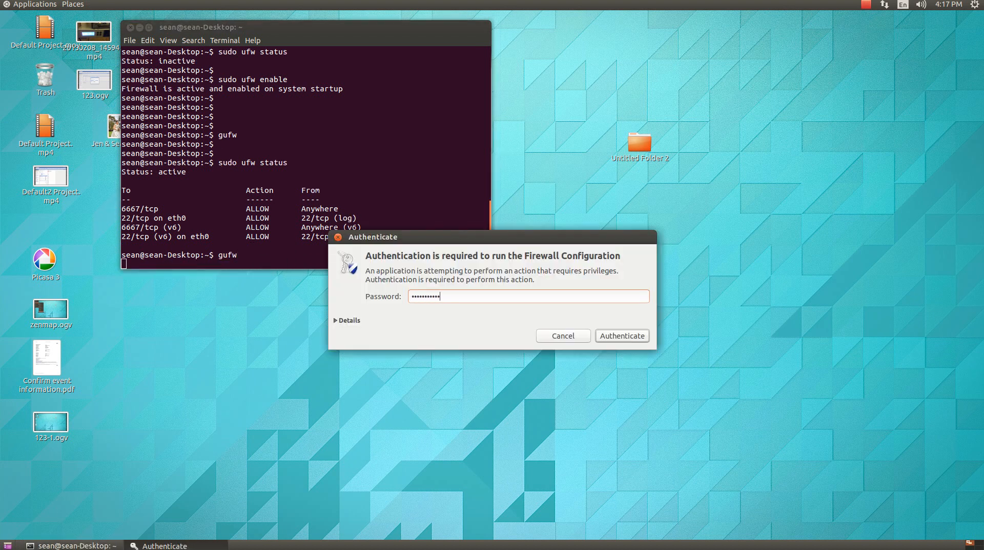
left_click(621, 334)
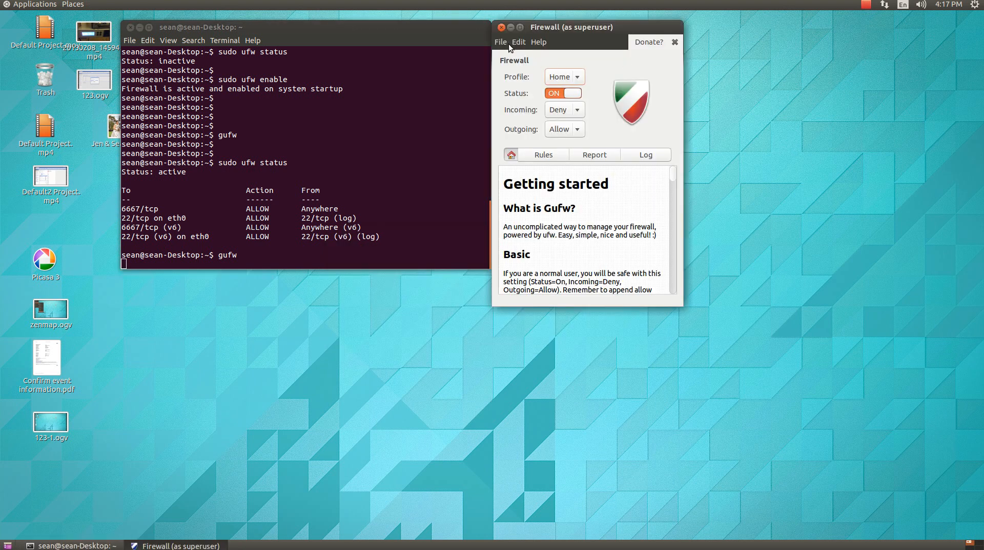
left_click(518, 41)
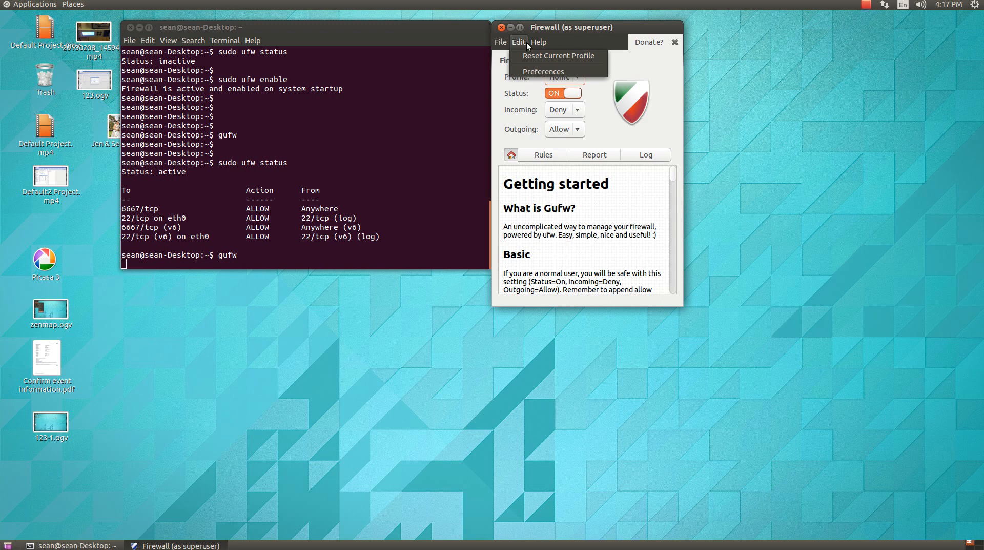
left_click(538, 42)
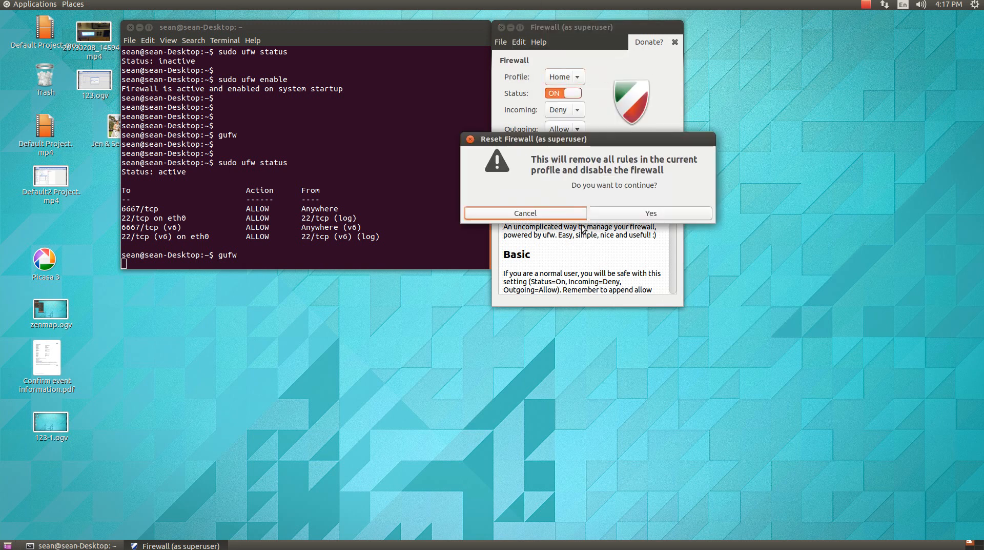
mouse_move(649, 213)
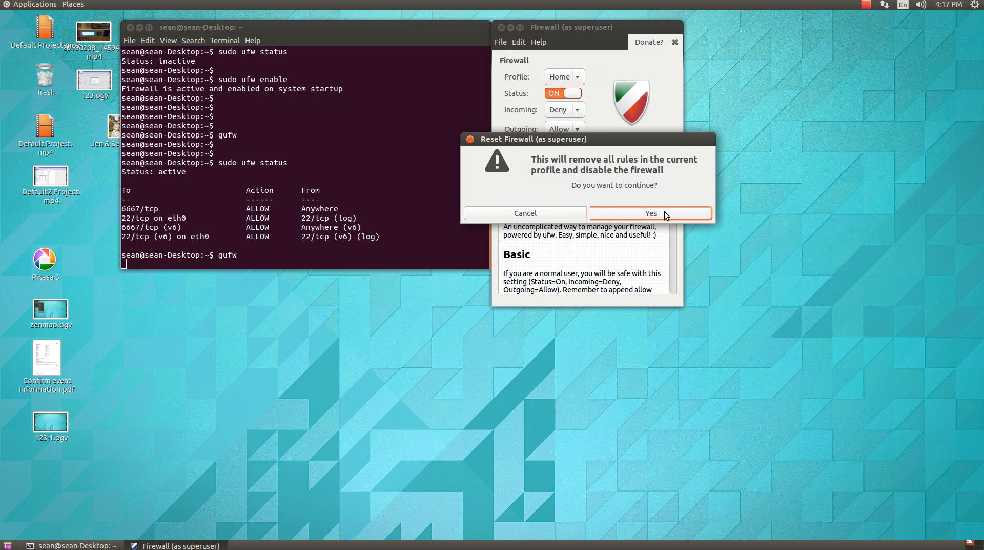
left_click(650, 213)
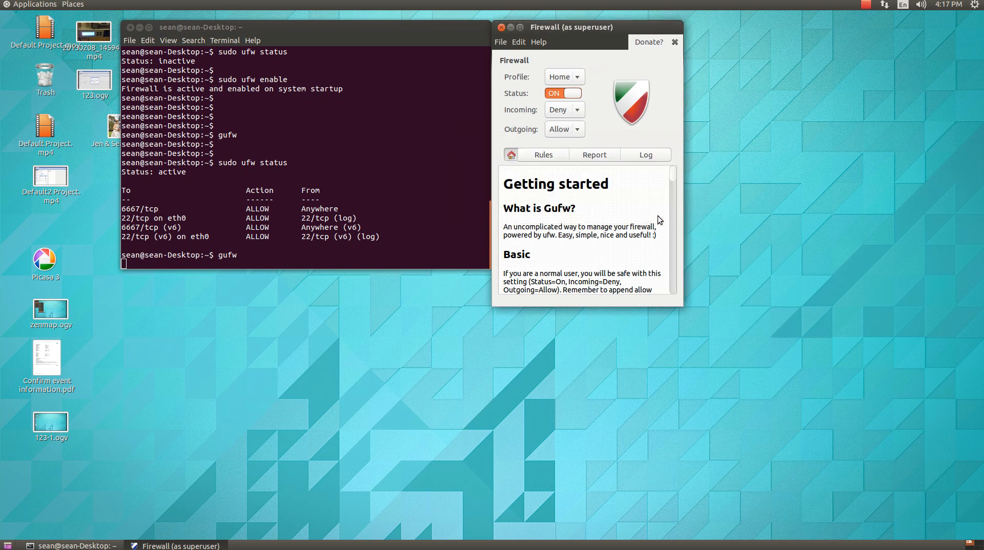
left_click(562, 92)
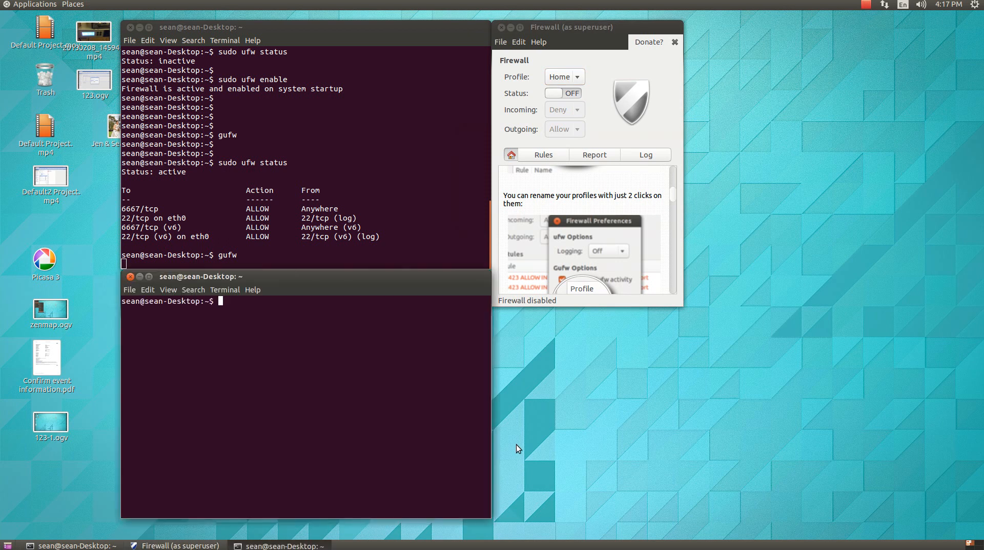
Step: Run sudo ufw status with the password in the second terminal; it reports inactive
type("sudo uf")
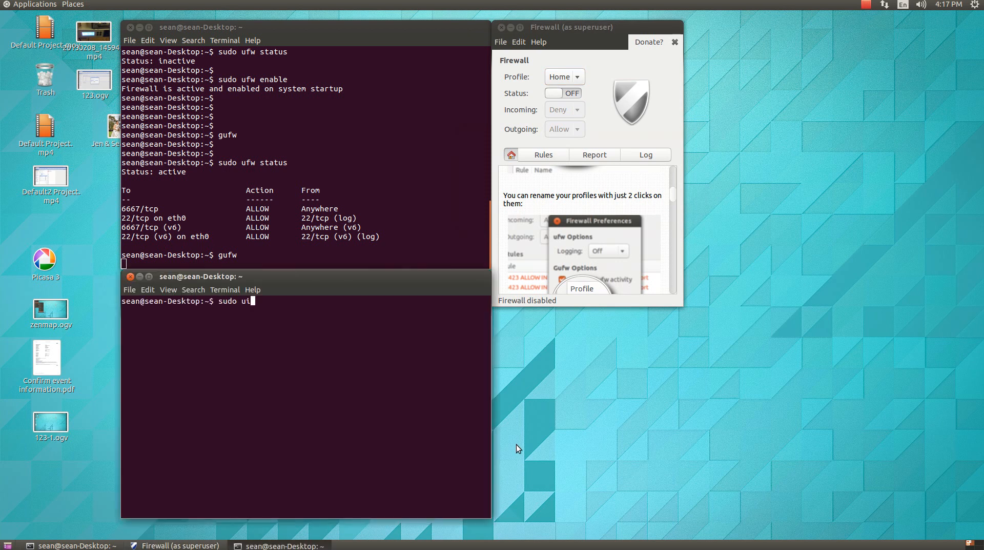
key("Return")
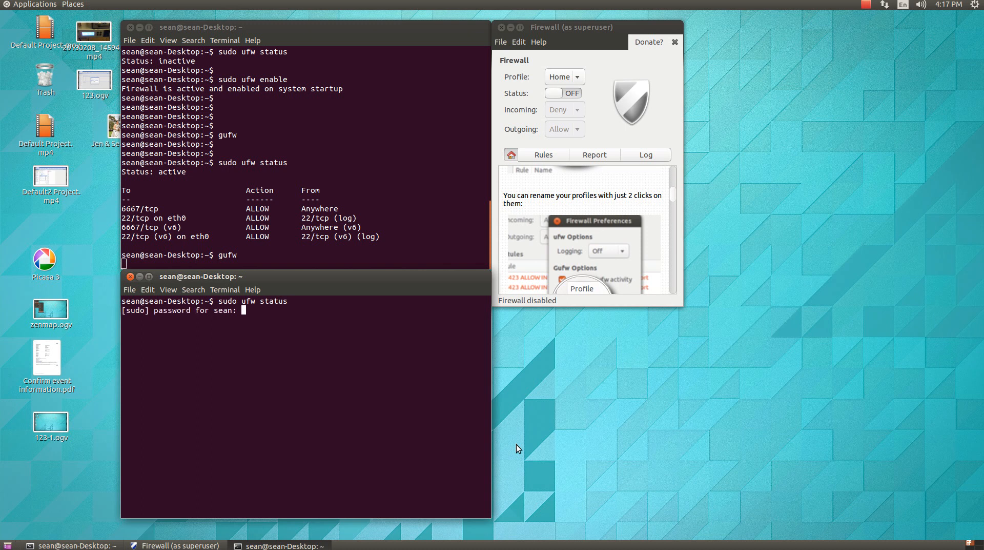
key("Return")
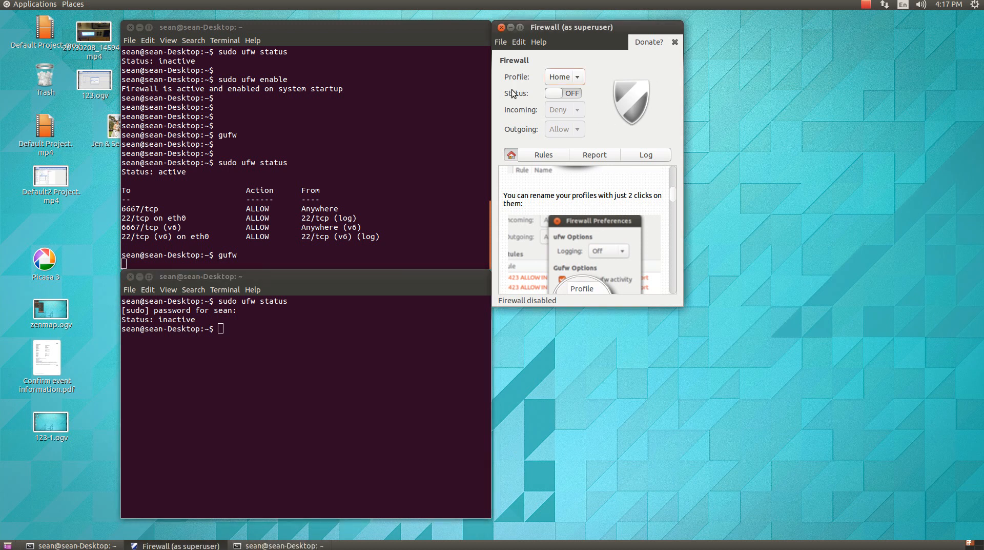
Step: Switch the firewall back ON, move the Gufw window aside and close the second terminal
left_click(562, 93)
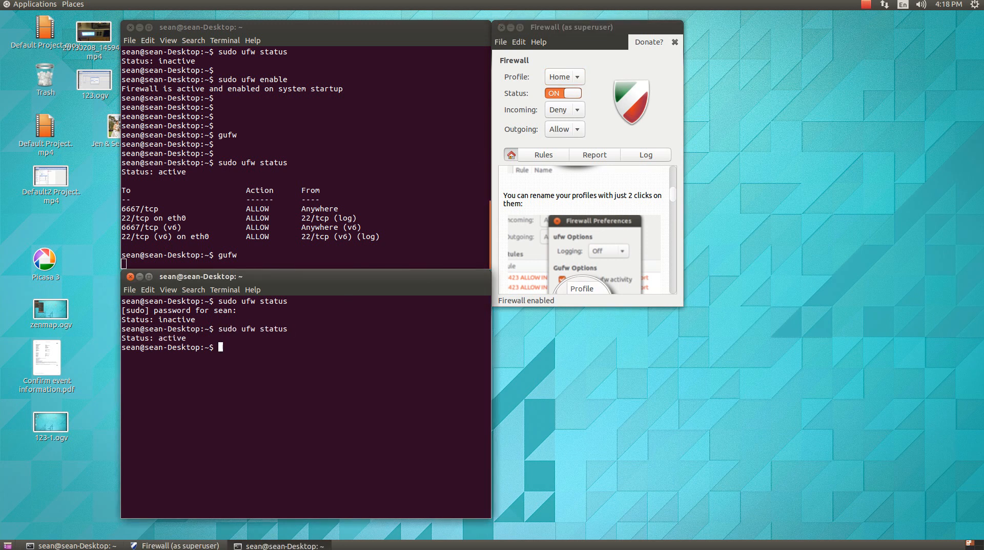
mouse_move(444, 262)
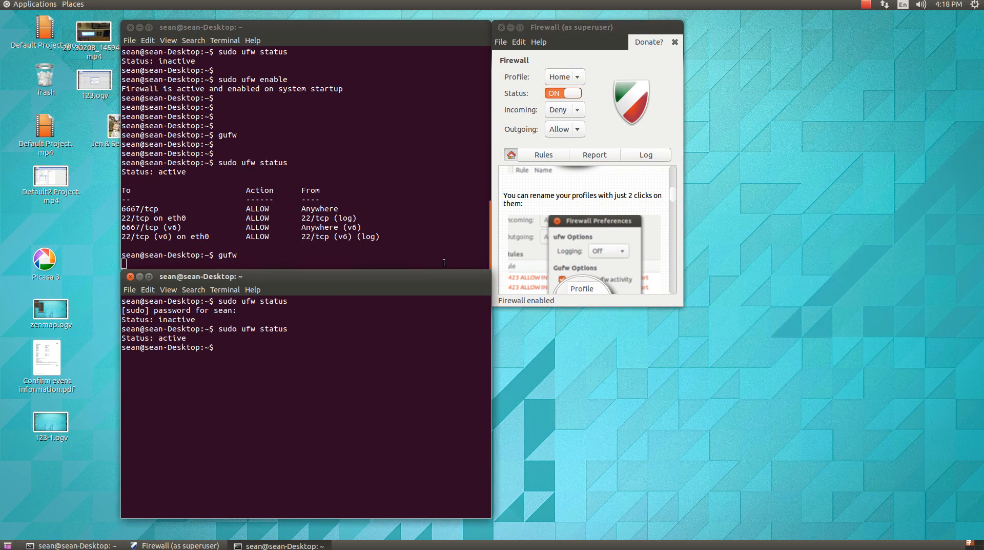
left_click_drag(571, 26, 648, 176)
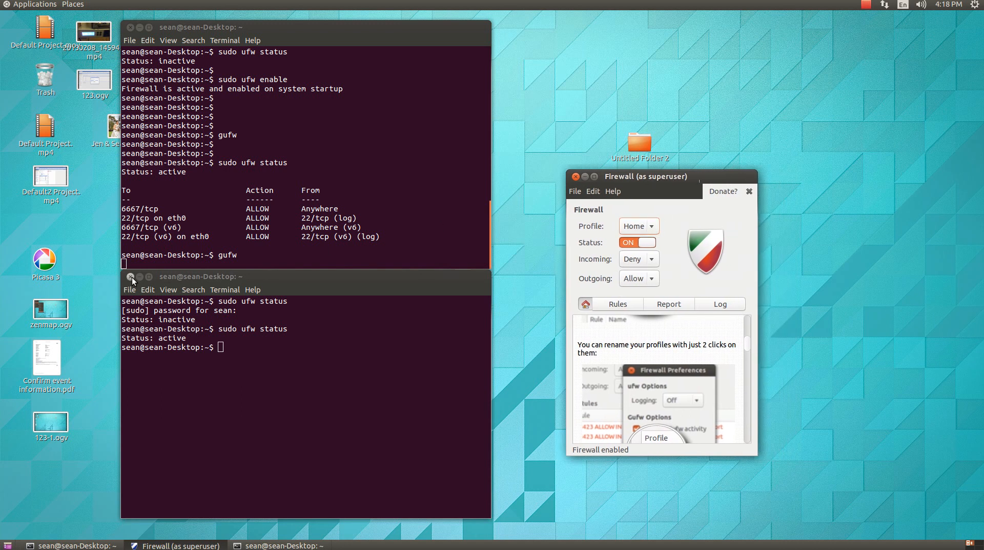
left_click(132, 277)
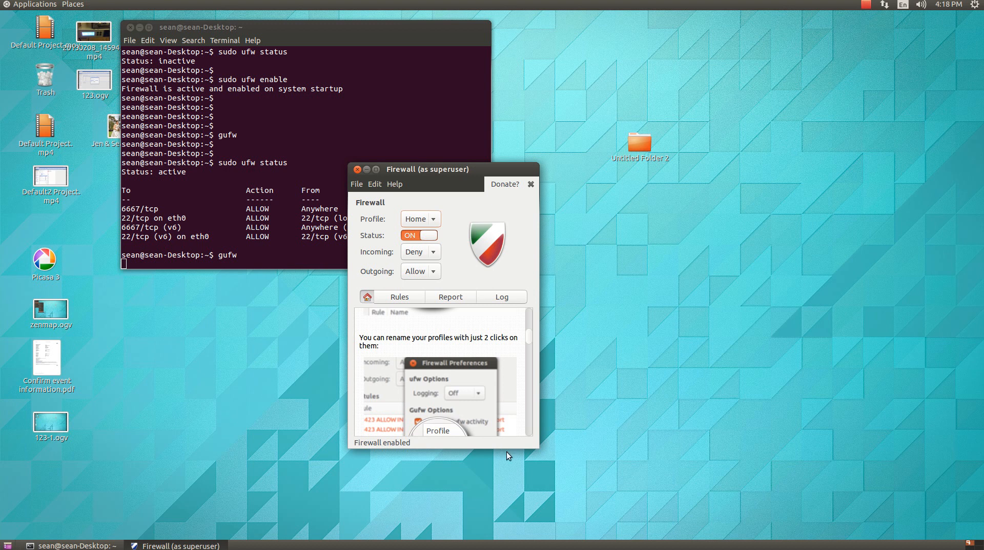
mouse_move(506, 444)
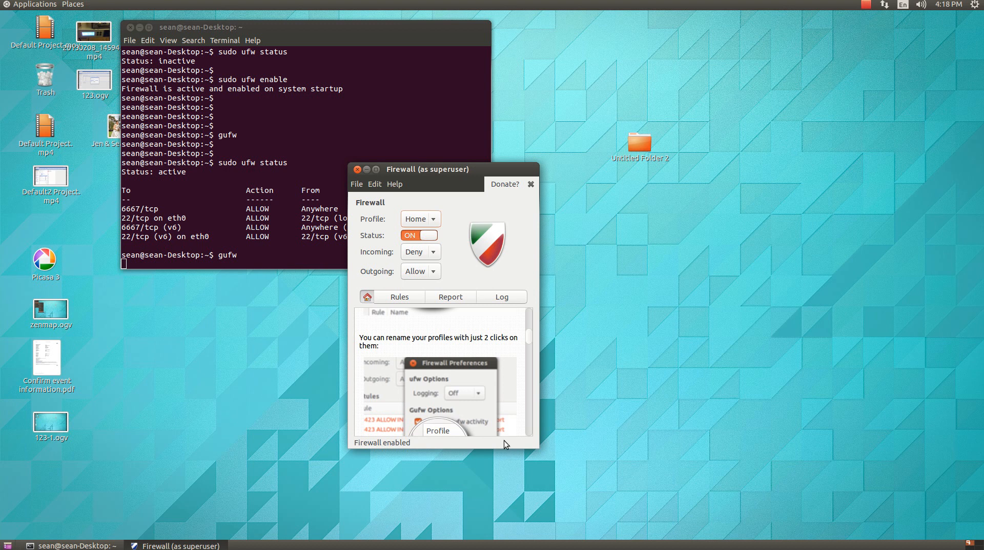